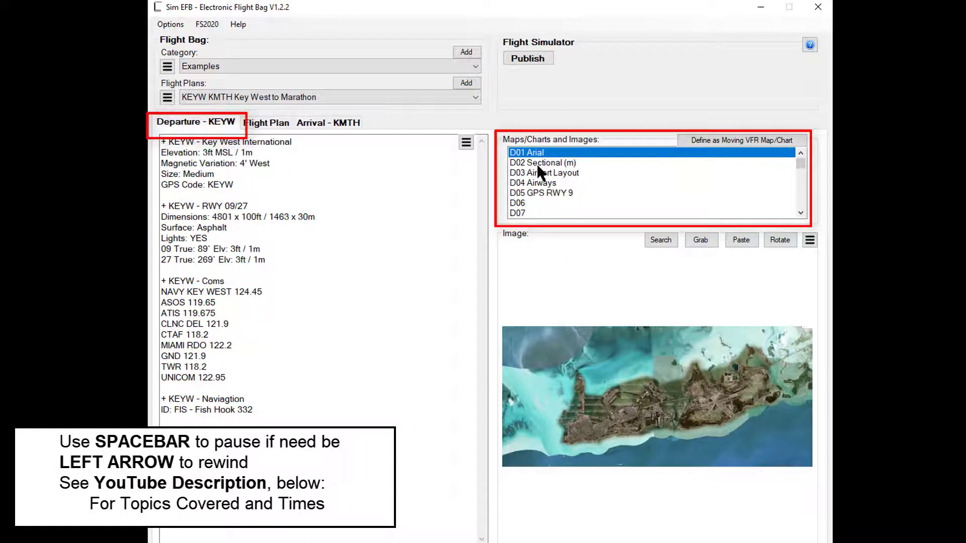
Browse the Key West airport layout, GPS runway 9 approach and Sectional departure charts.
{"action": "left_click", "coordinate": [543, 172]}
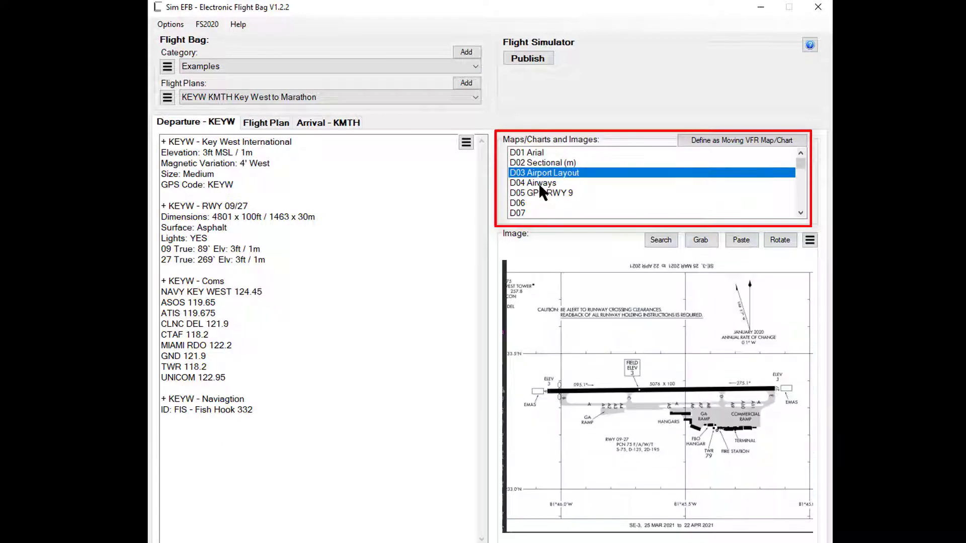
{"action": "left_click", "coordinate": [541, 193]}
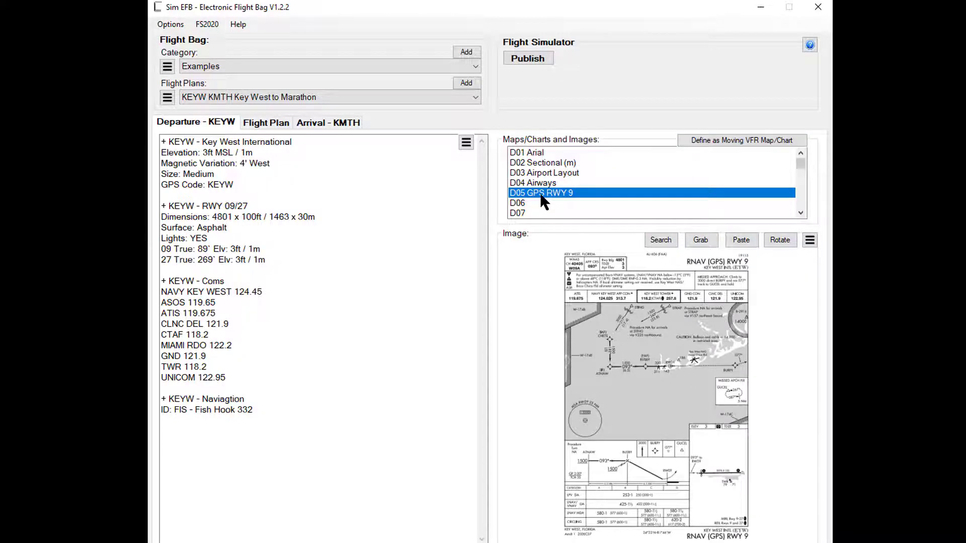
{"action": "left_click", "coordinate": [542, 162]}
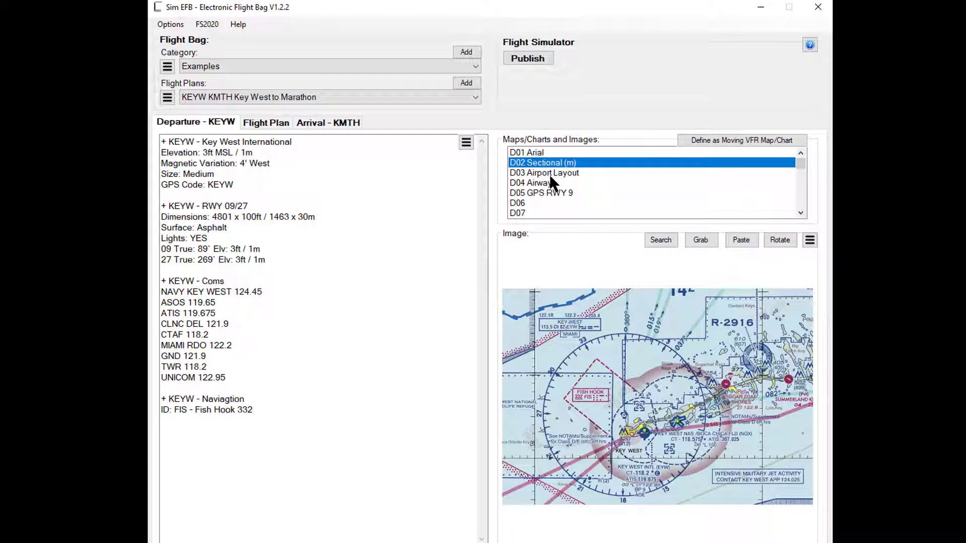
{"action": "mouse_move", "coordinate": [622, 347]}
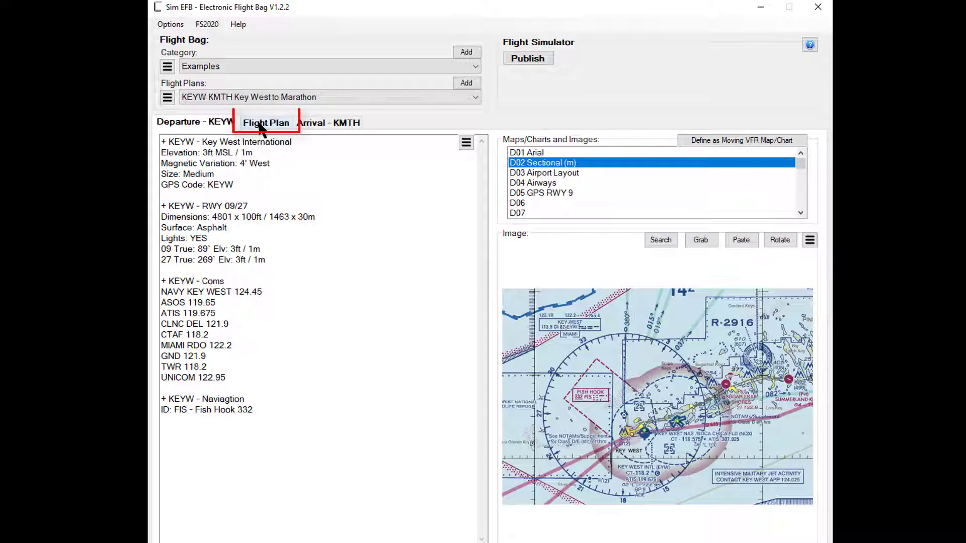
Review the flight plan notes, then return to the Key West departure notes.
{"action": "left_click", "coordinate": [265, 121]}
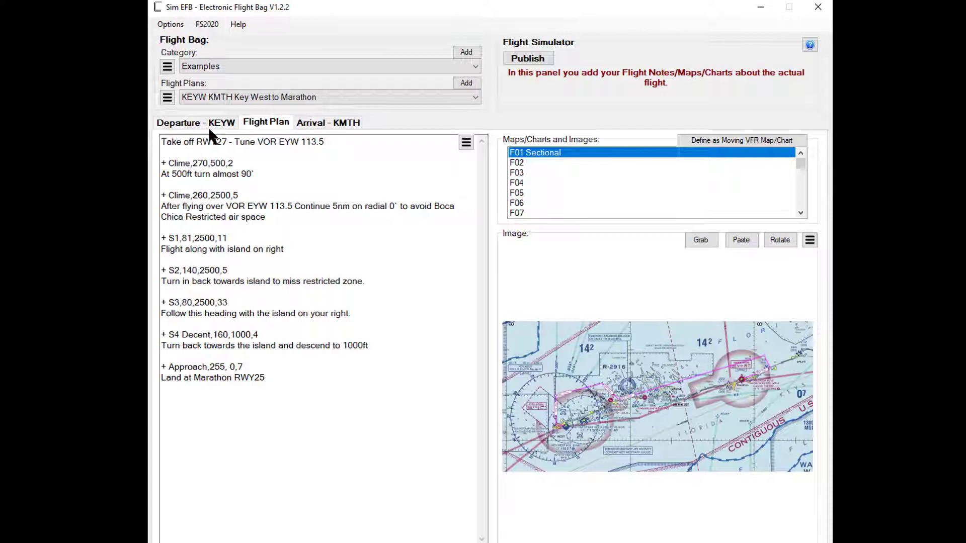
{"action": "left_click", "coordinate": [196, 123]}
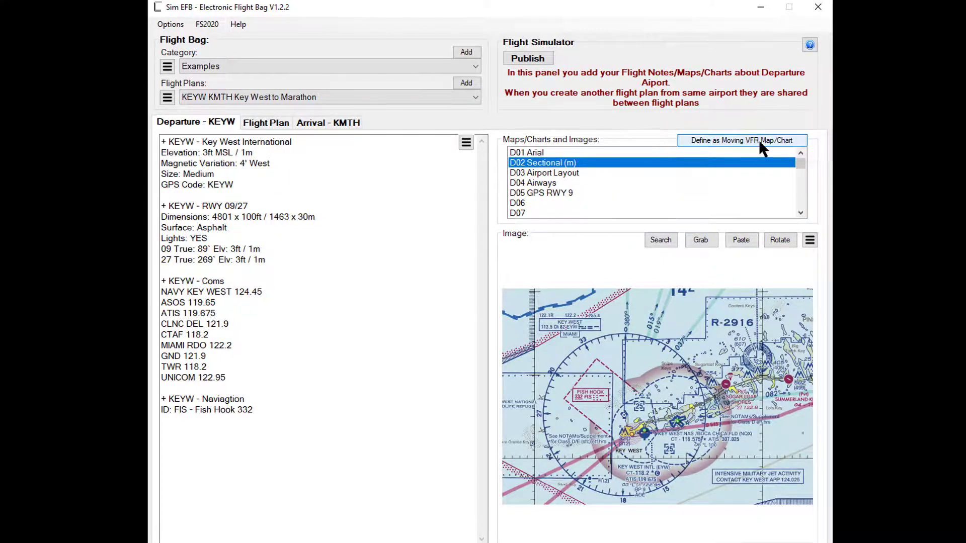
Define the departure Sectional chart as a moving VFR map and adjust its view to actual size.
{"action": "left_click", "coordinate": [742, 140]}
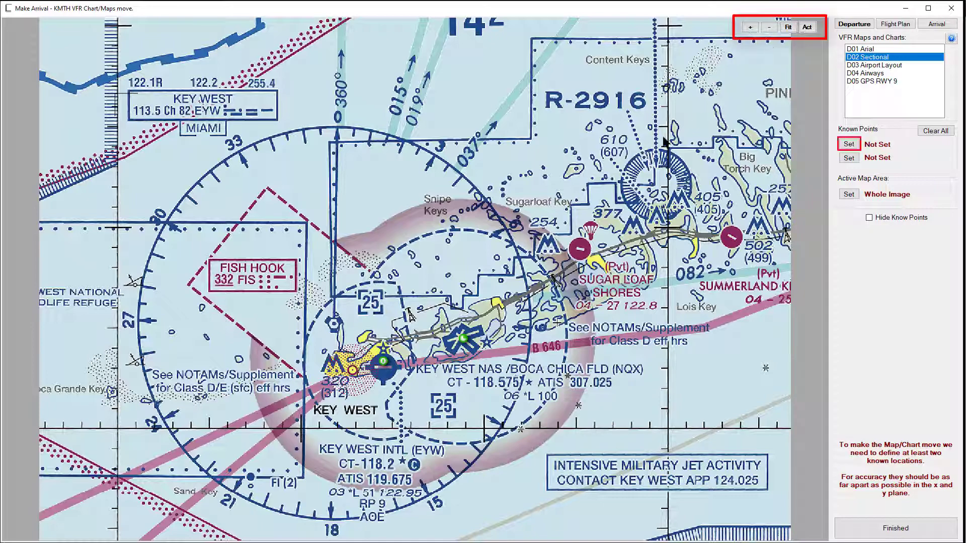
{"action": "left_click", "coordinate": [787, 26]}
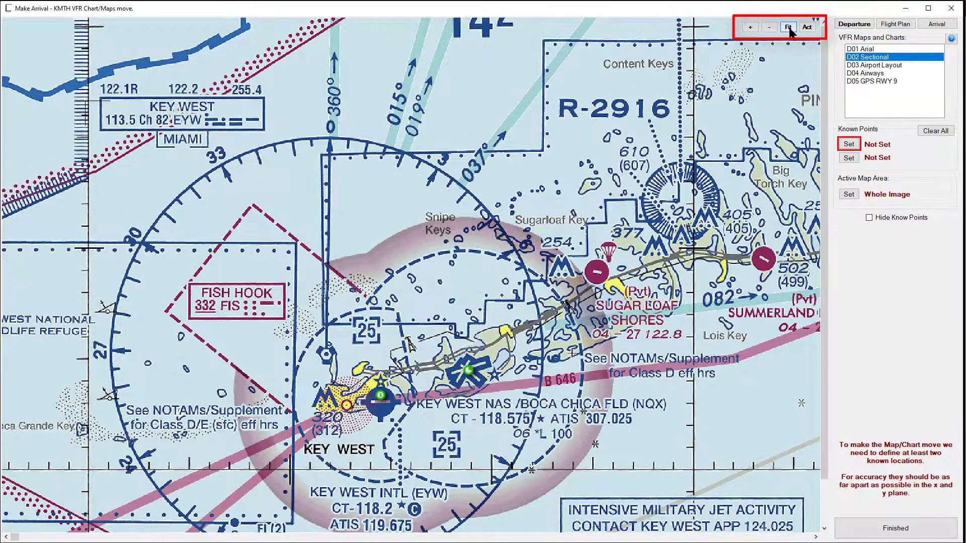
{"action": "left_click", "coordinate": [787, 26]}
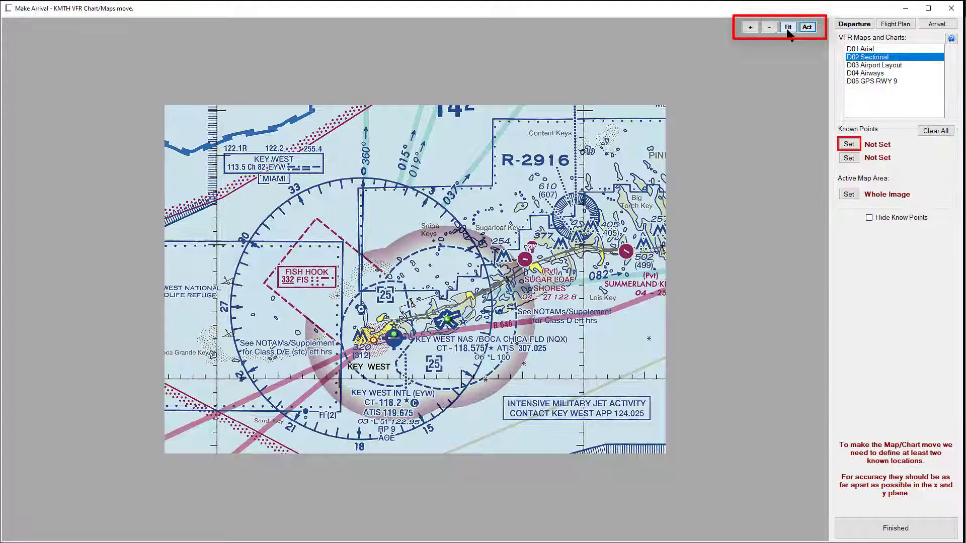
{"action": "left_click", "coordinate": [751, 27]}
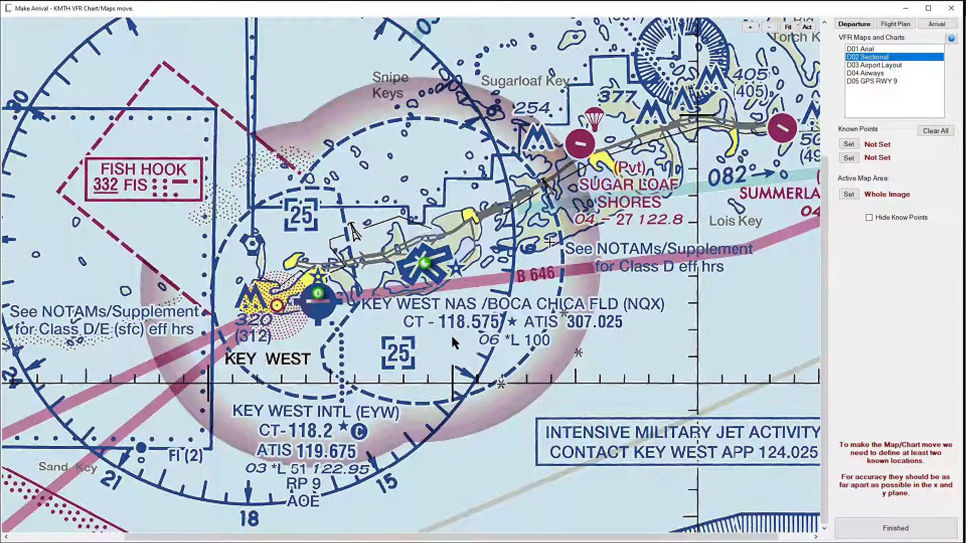
{"action": "left_click", "coordinate": [848, 143]}
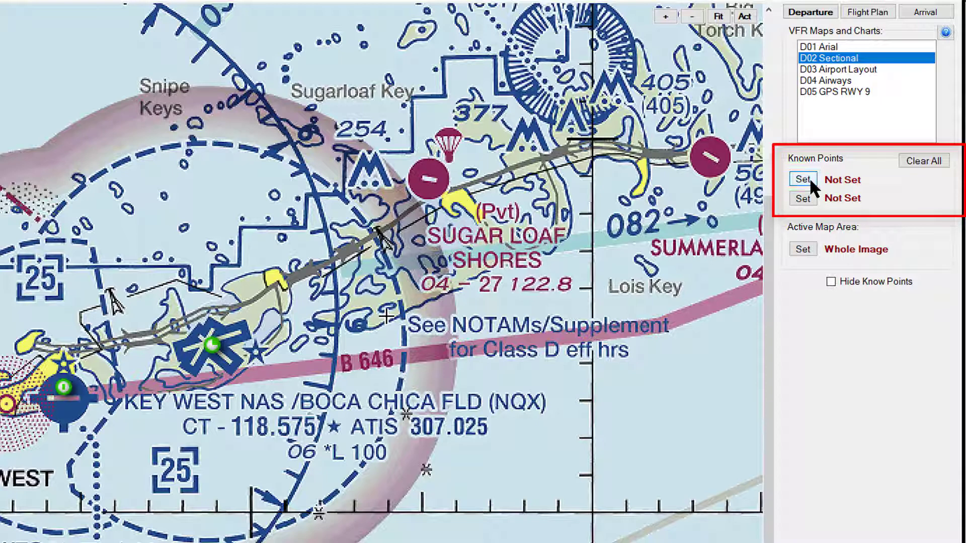
Set the first known point to the KEYW aerodrome reference point on the Sectional chart.
{"action": "left_click", "coordinate": [802, 179]}
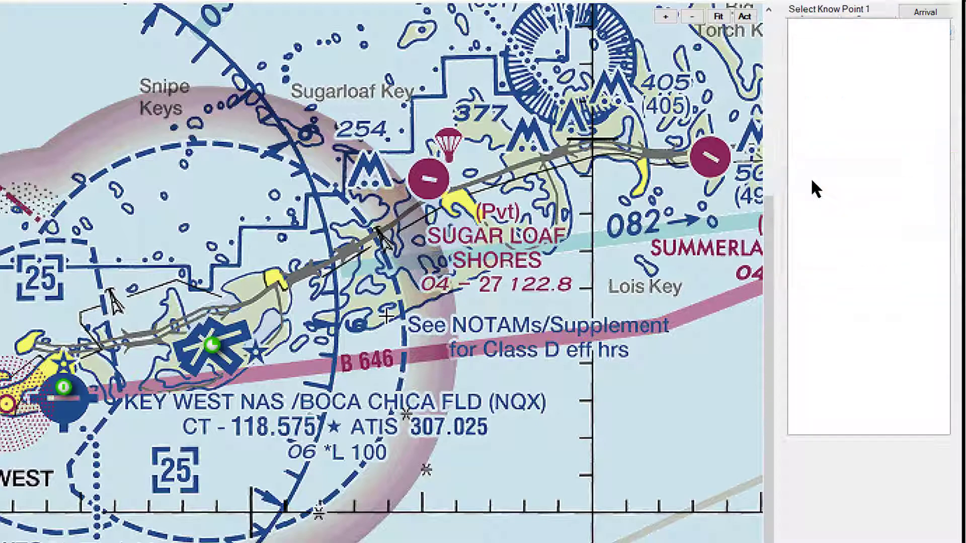
{"action": "left_click", "coordinate": [925, 12]}
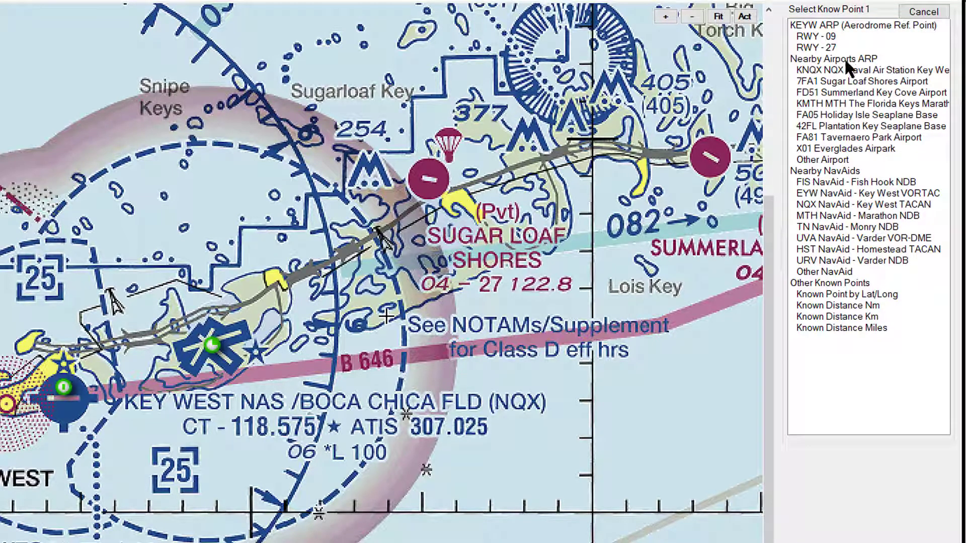
{"action": "mouse_move", "coordinate": [850, 38]}
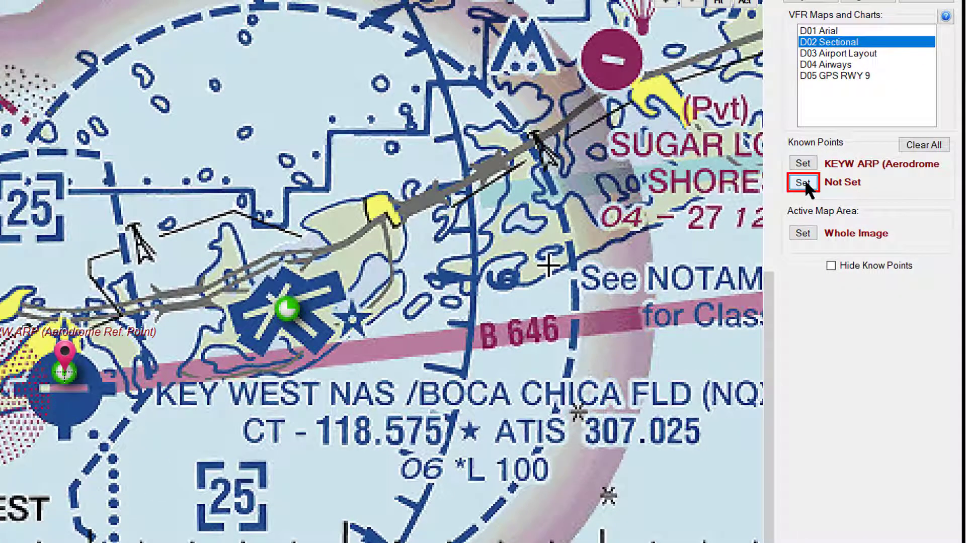
Set the second known point to the KNQX naval air station on the Sectional chart.
{"action": "left_click", "coordinate": [802, 182]}
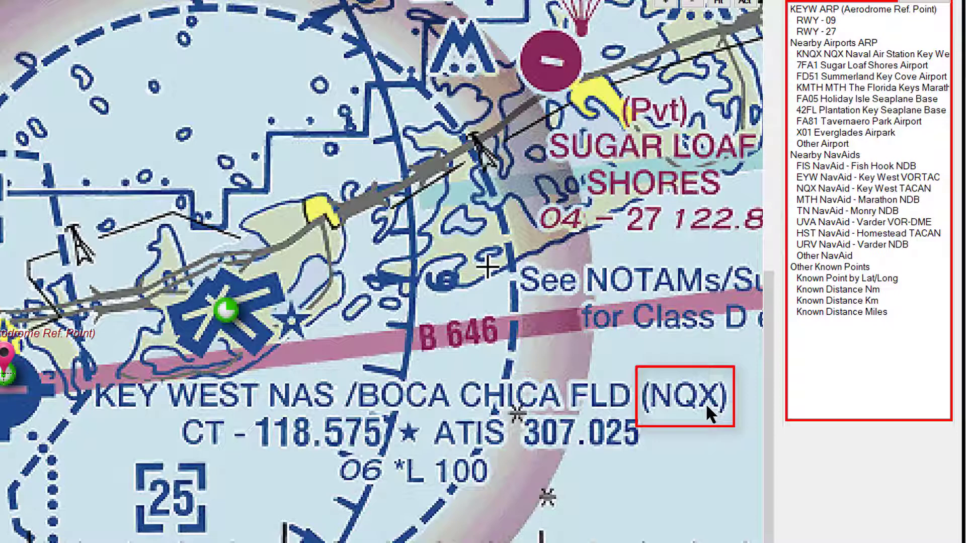
{"action": "left_click", "coordinate": [868, 54]}
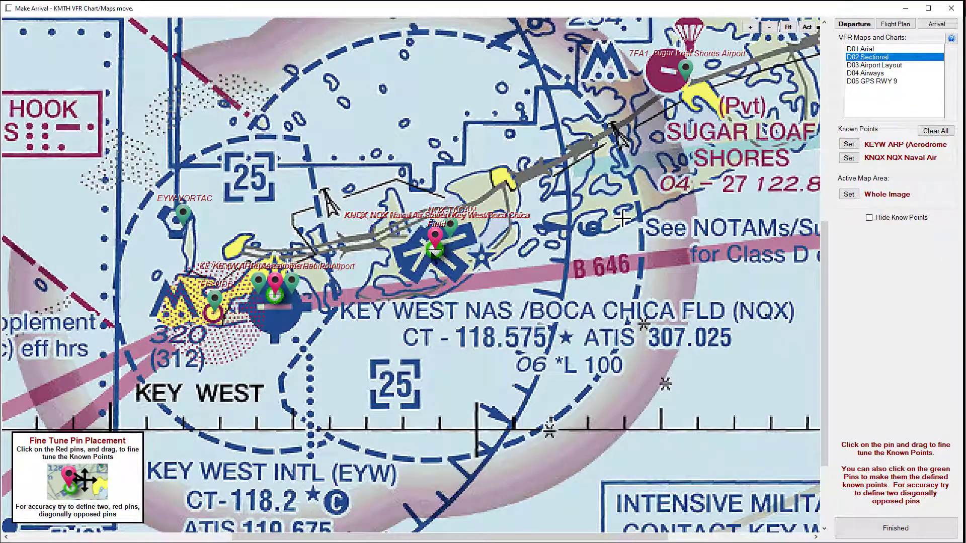
{"action": "mouse_move", "coordinate": [434, 253]}
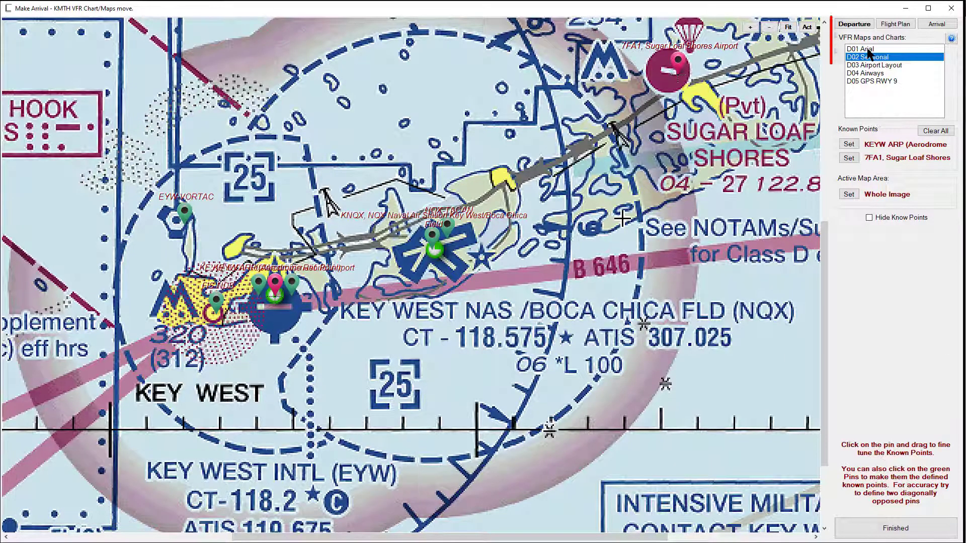
On the D01 aerial photo chart, pin runway 09's west end as point 1 and KNQX as point 2.
{"action": "left_click", "coordinate": [863, 48]}
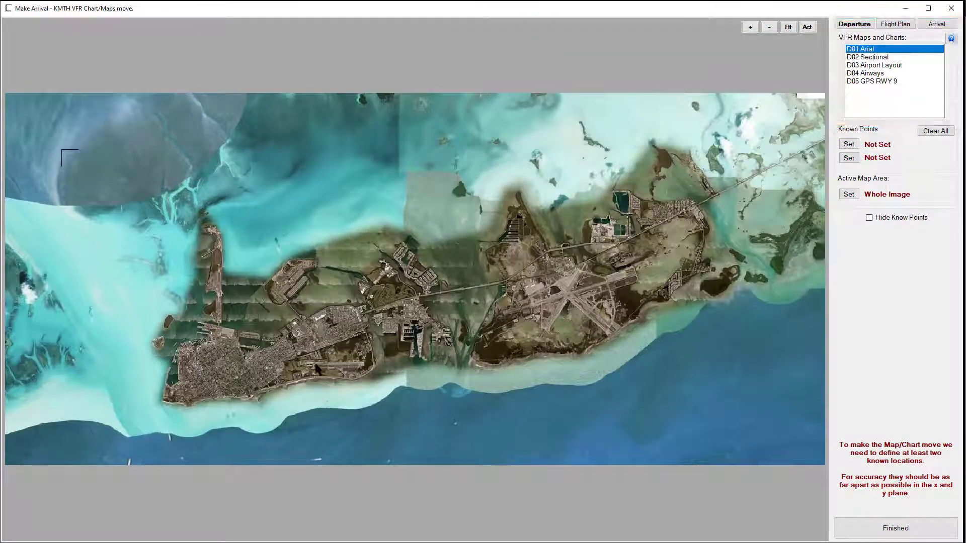
{"action": "left_click", "coordinate": [750, 27]}
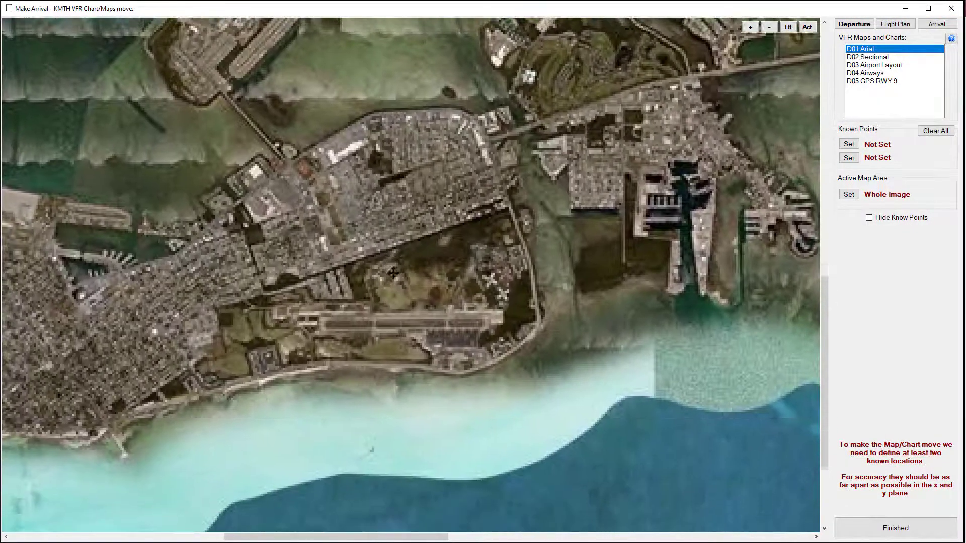
{"action": "left_click", "coordinate": [849, 144]}
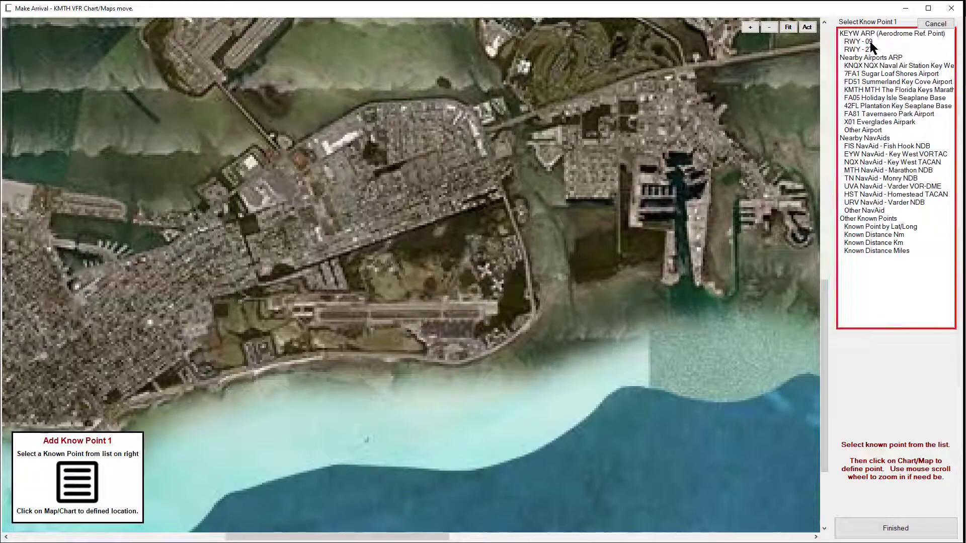
{"action": "left_click", "coordinate": [859, 41]}
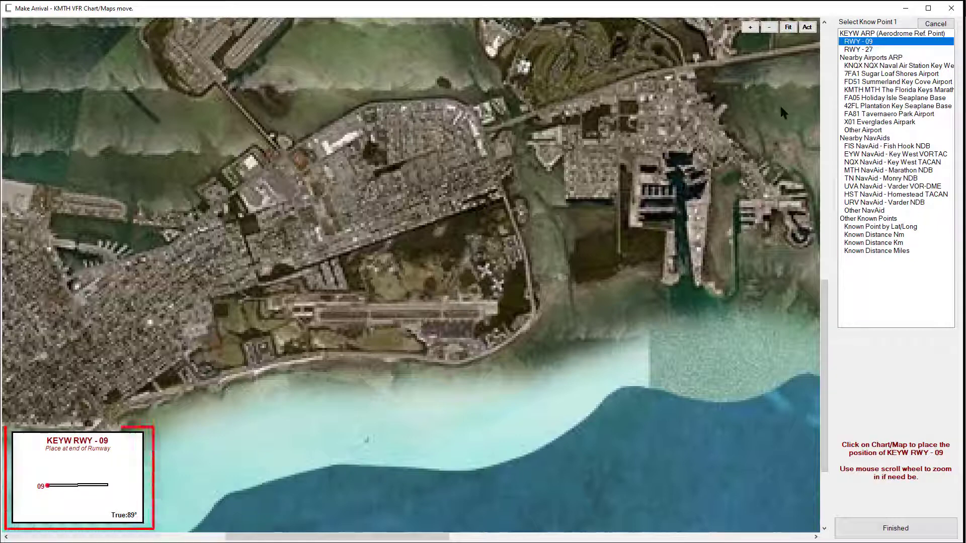
{"action": "mouse_move", "coordinate": [320, 318]}
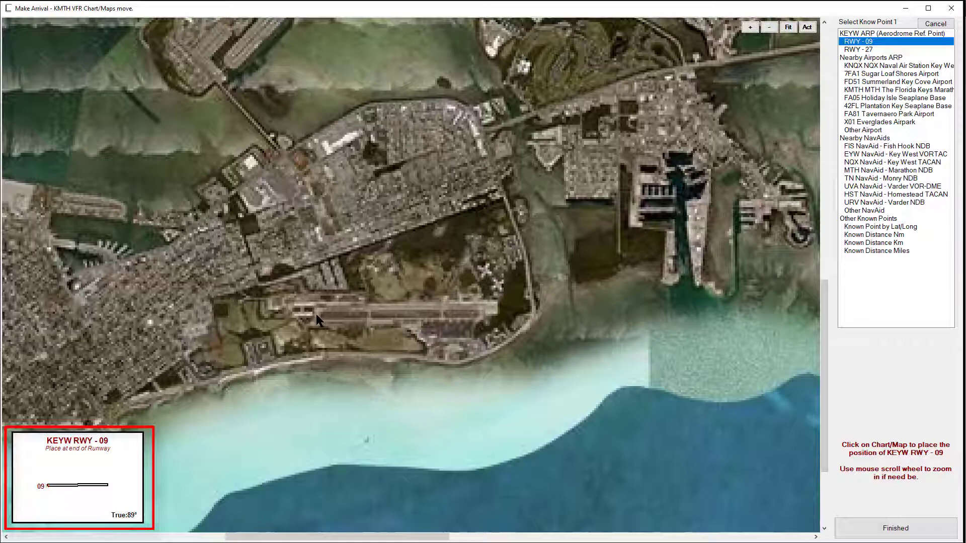
{"action": "left_click", "coordinate": [318, 302]}
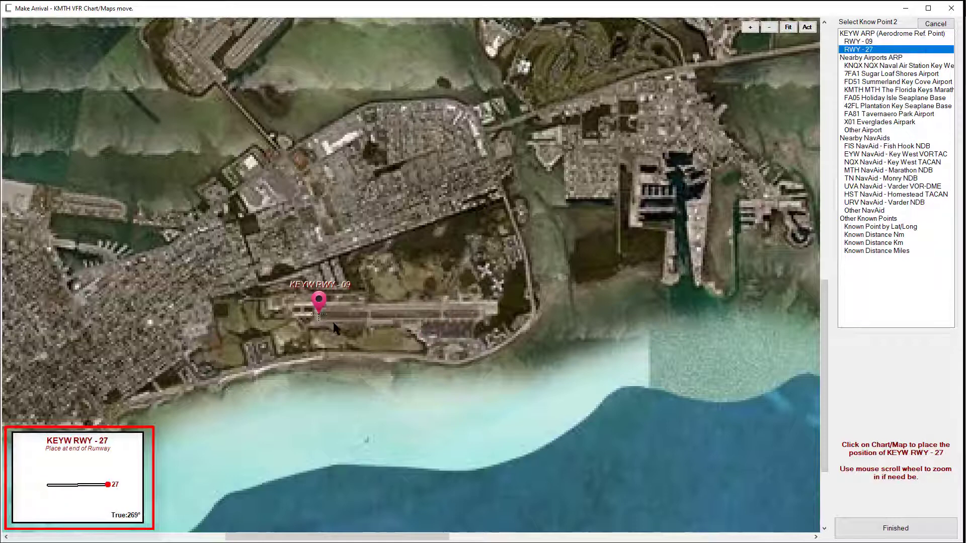
{"action": "mouse_move", "coordinate": [481, 319]}
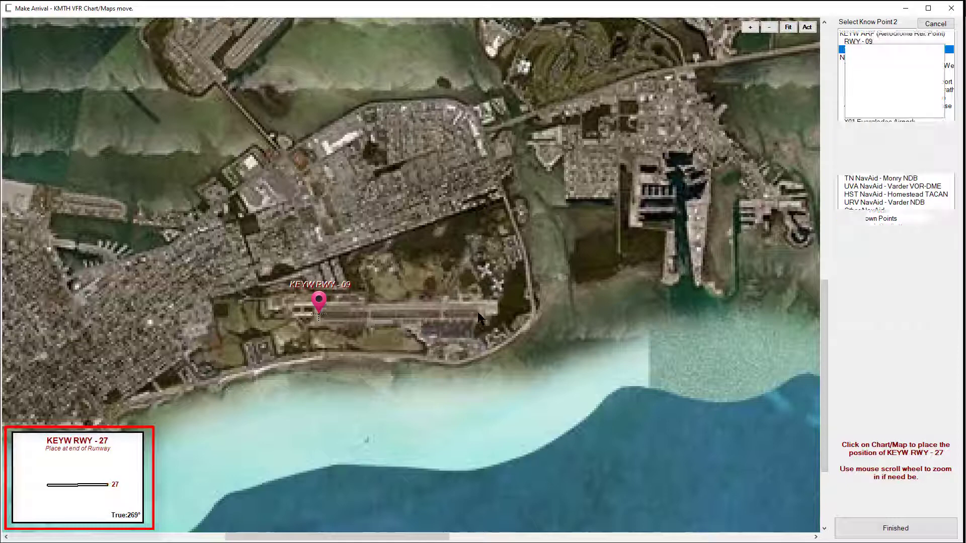
{"action": "left_click", "coordinate": [477, 302]}
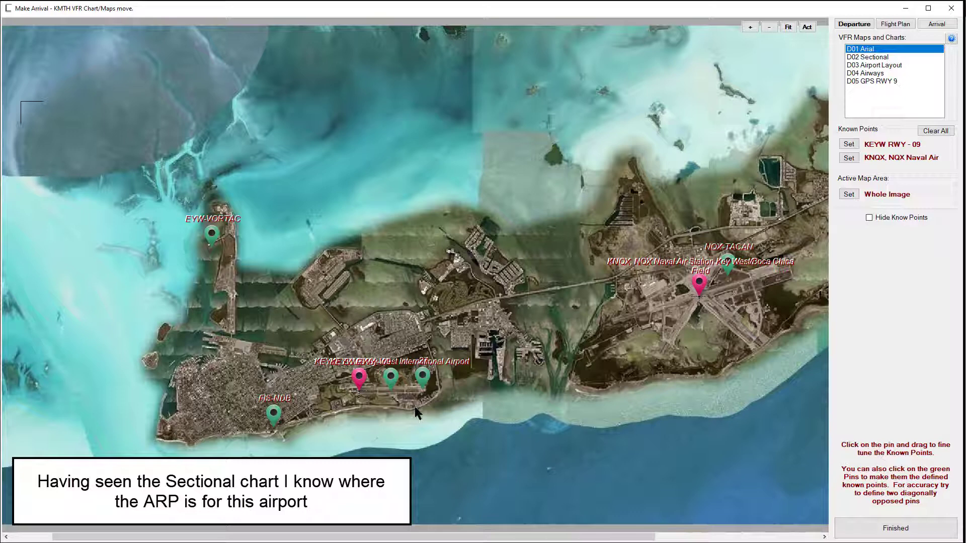
On the Airport Layout chart, pin runway 09 and runway 27 ends as the two known points.
{"action": "left_click", "coordinate": [873, 64]}
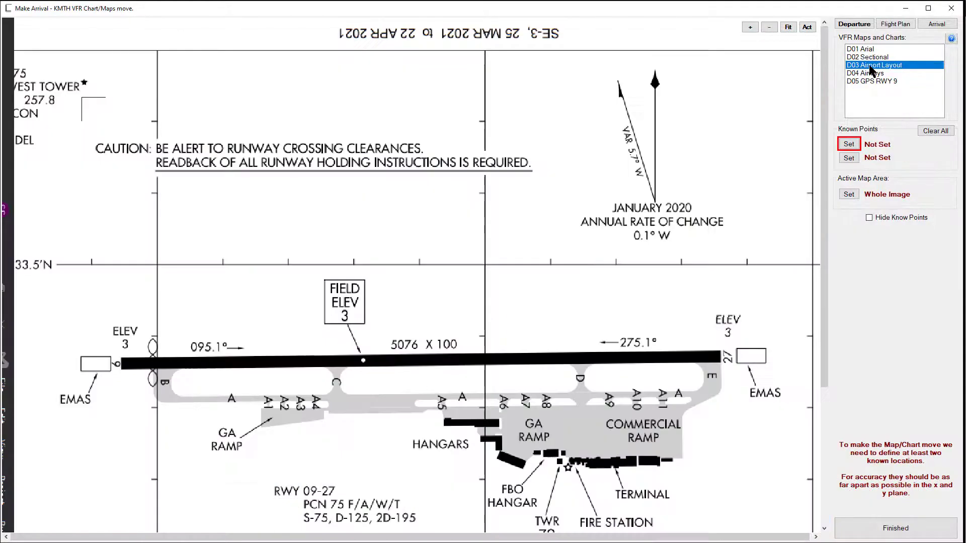
{"action": "left_click", "coordinate": [788, 27]}
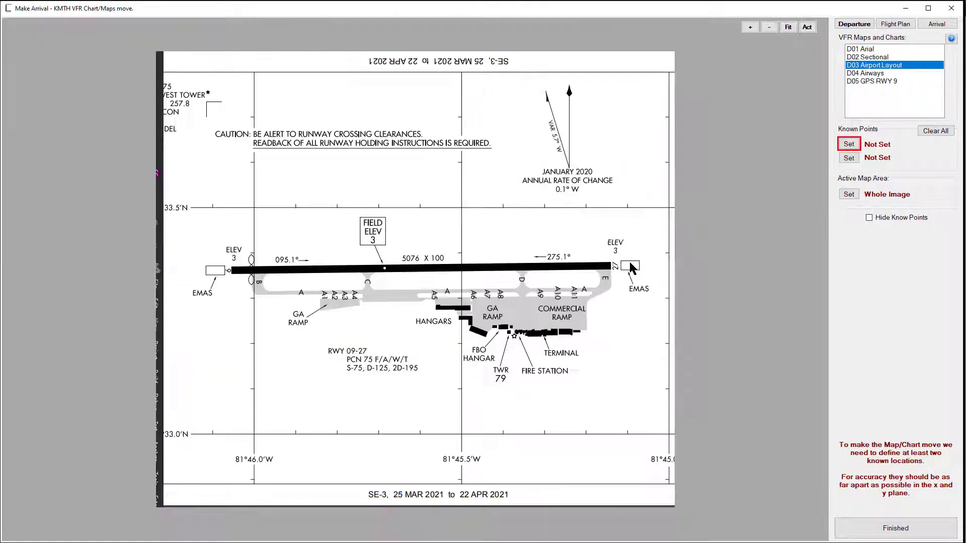
{"action": "left_click", "coordinate": [848, 144]}
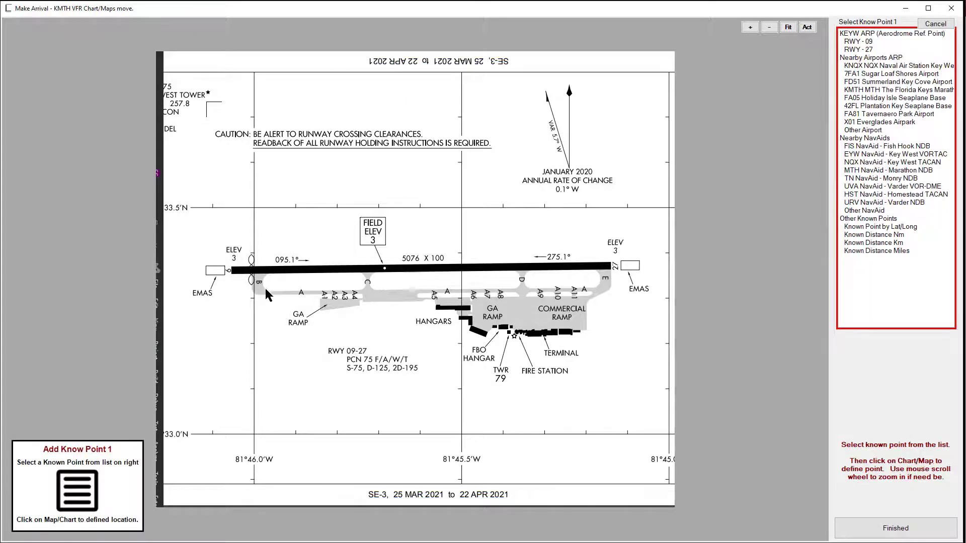
{"action": "mouse_move", "coordinate": [233, 274]}
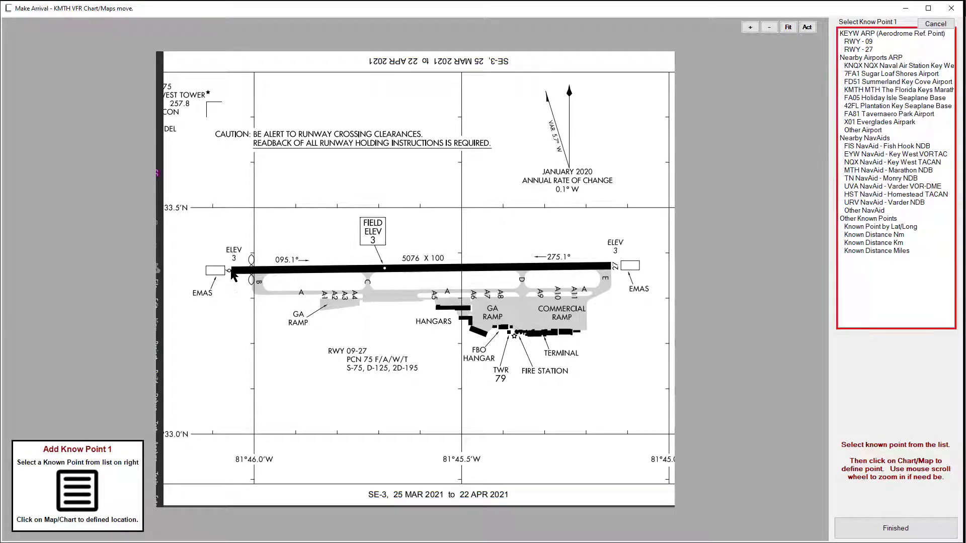
{"action": "left_click", "coordinate": [857, 41]}
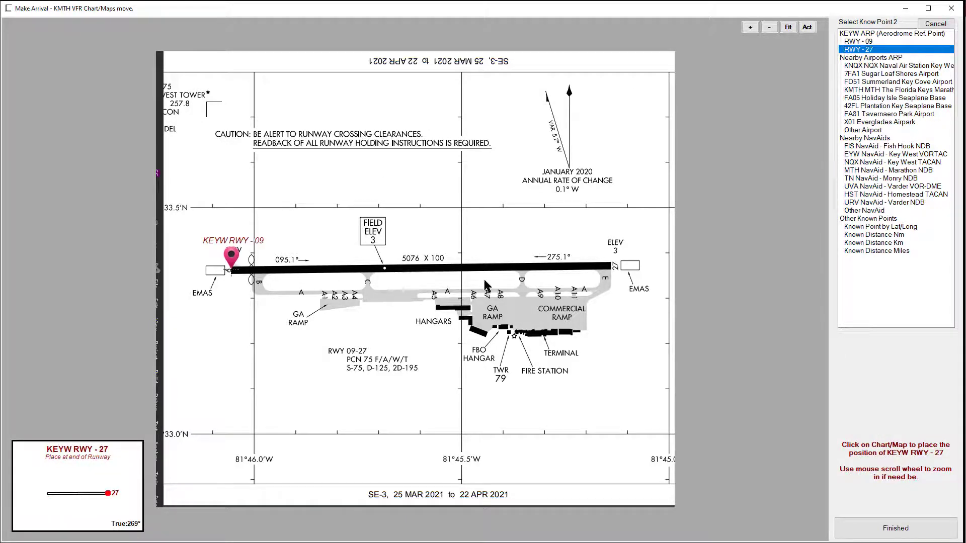
{"action": "left_click", "coordinate": [613, 251]}
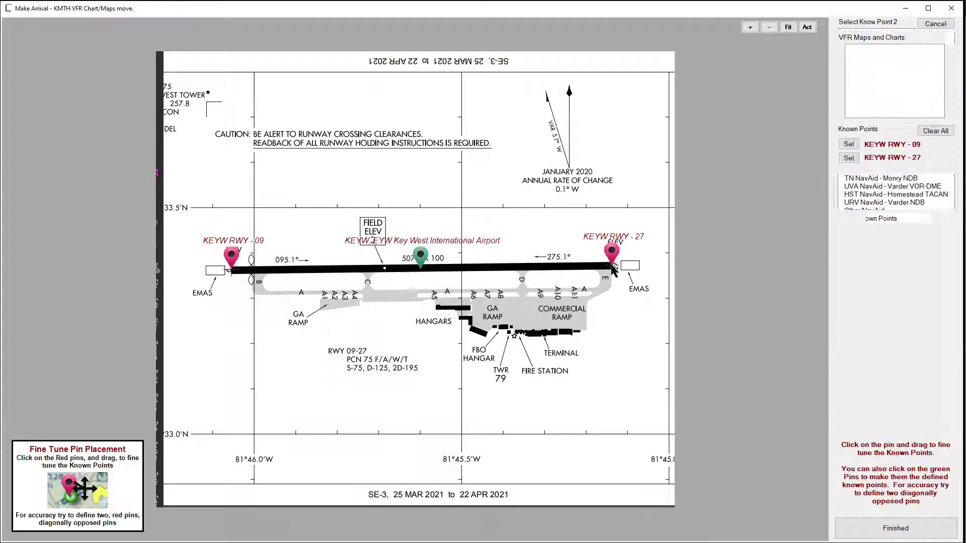
{"action": "left_click", "coordinate": [935, 23]}
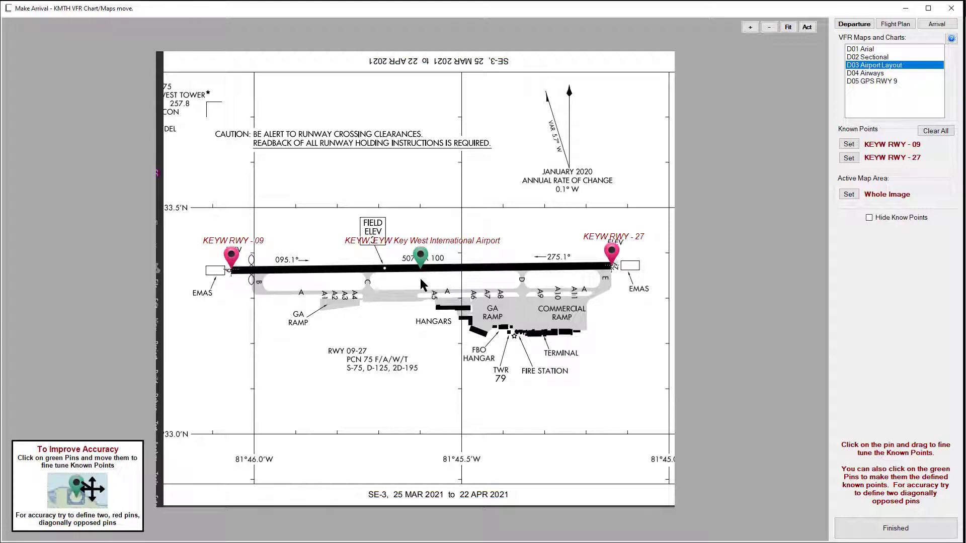
{"action": "mouse_move", "coordinate": [528, 316]}
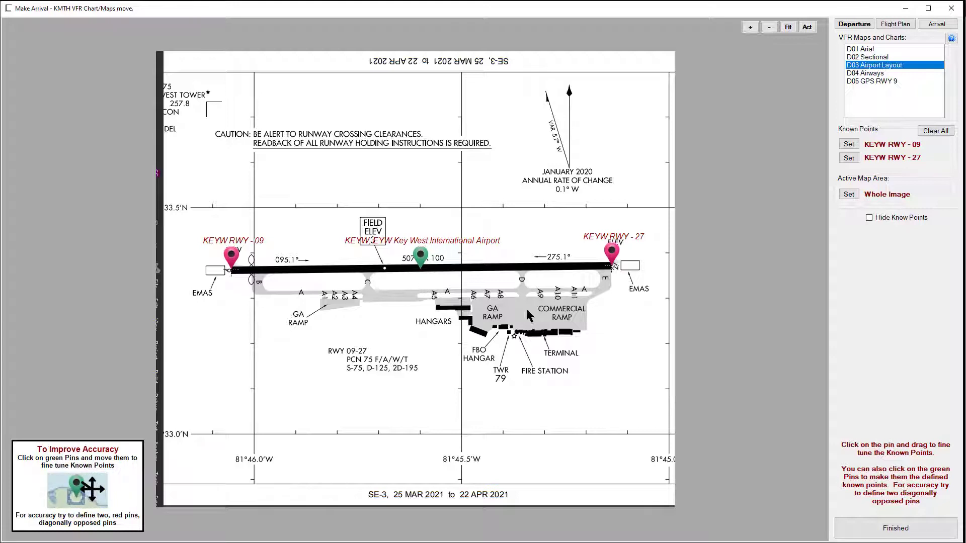
{"action": "mouse_move", "coordinate": [526, 255]}
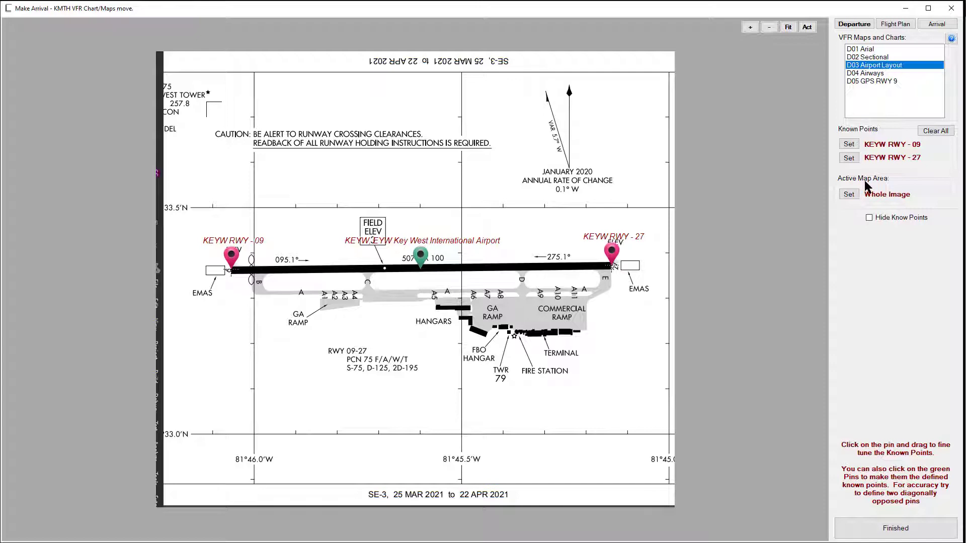
Drag an active map area rectangle around the runway and ramps on the Airport Layout chart.
{"action": "left_click", "coordinate": [848, 194]}
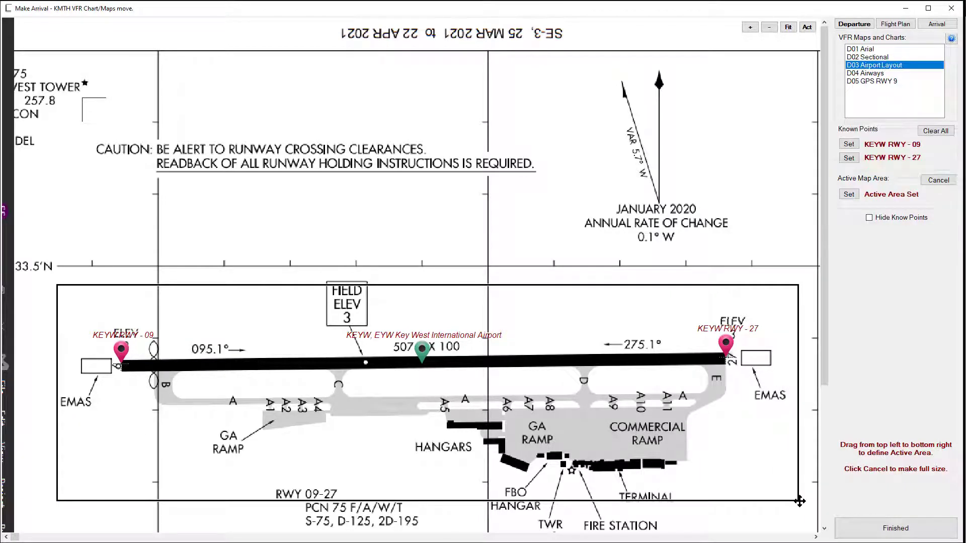
{"action": "left_click", "coordinate": [788, 27]}
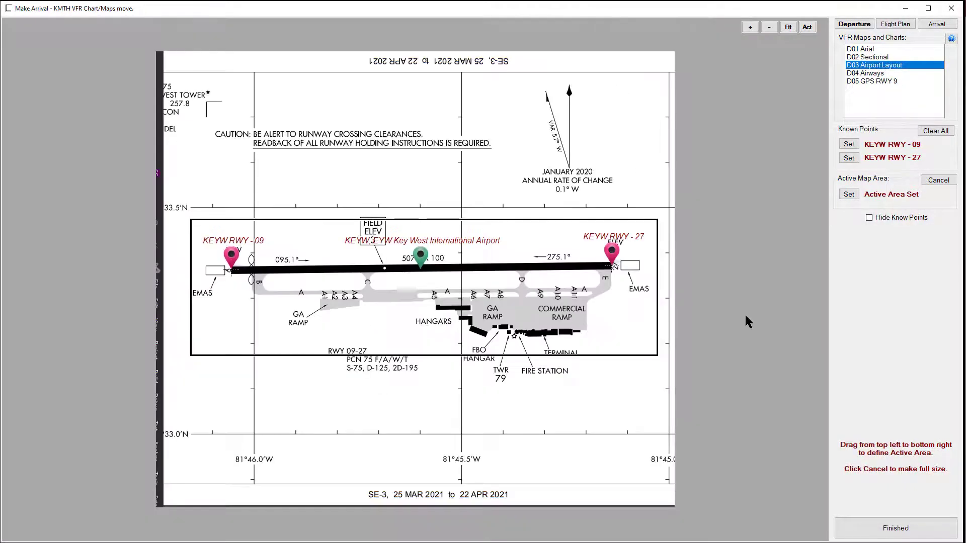
{"action": "mouse_move", "coordinate": [616, 393]}
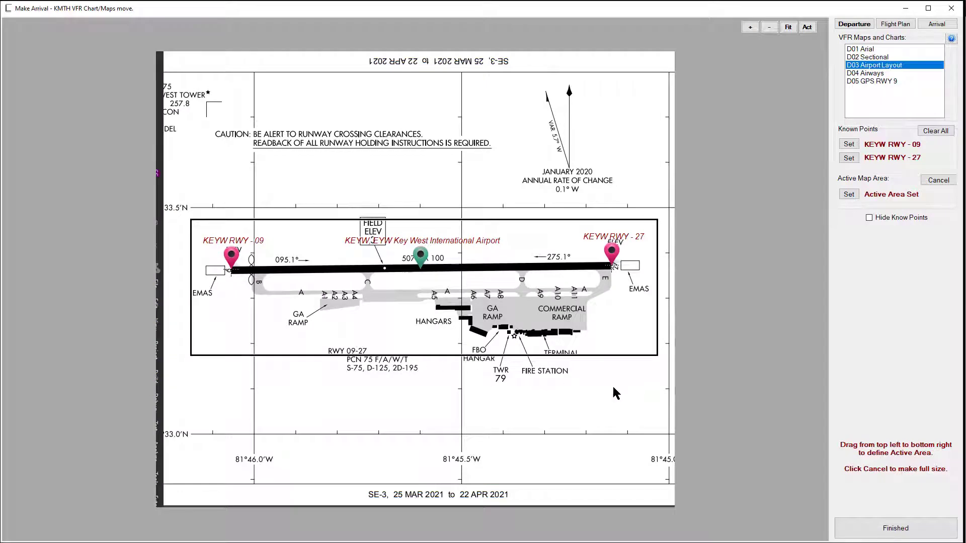
{"action": "mouse_move", "coordinate": [522, 171]}
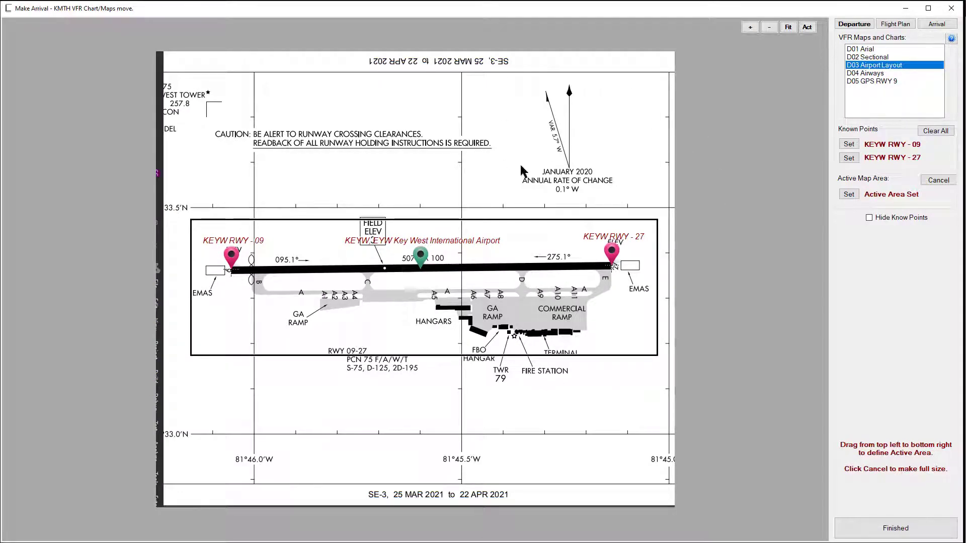
{"action": "mouse_move", "coordinate": [496, 144]}
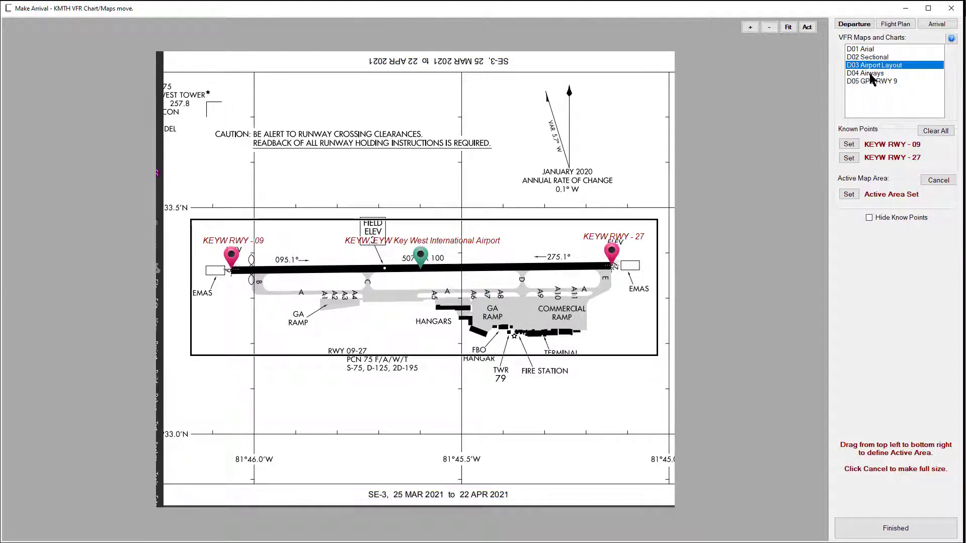
{"action": "left_click", "coordinate": [866, 72]}
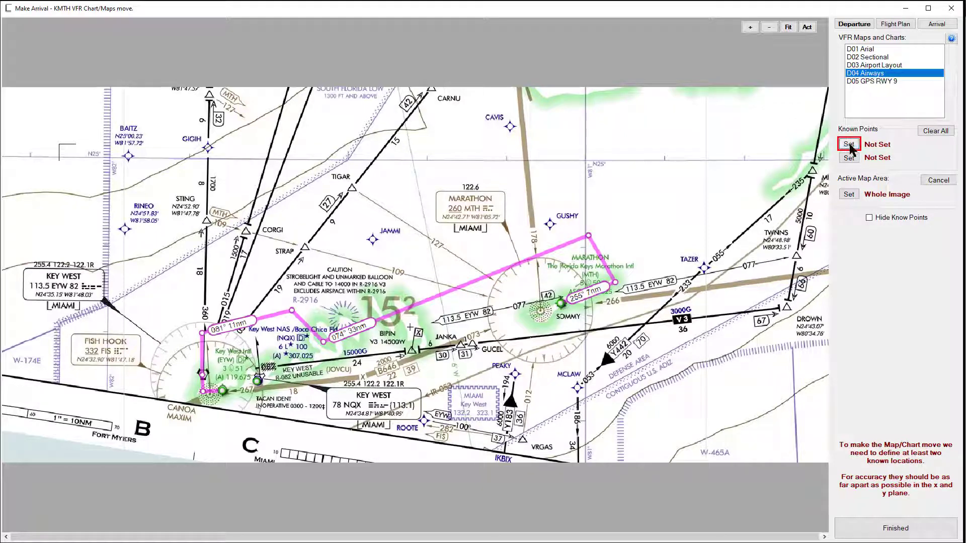
Pin KEYW ARP on Key West and KMTH on Marathon as the Airways chart's two known points.
{"action": "left_click", "coordinate": [849, 144]}
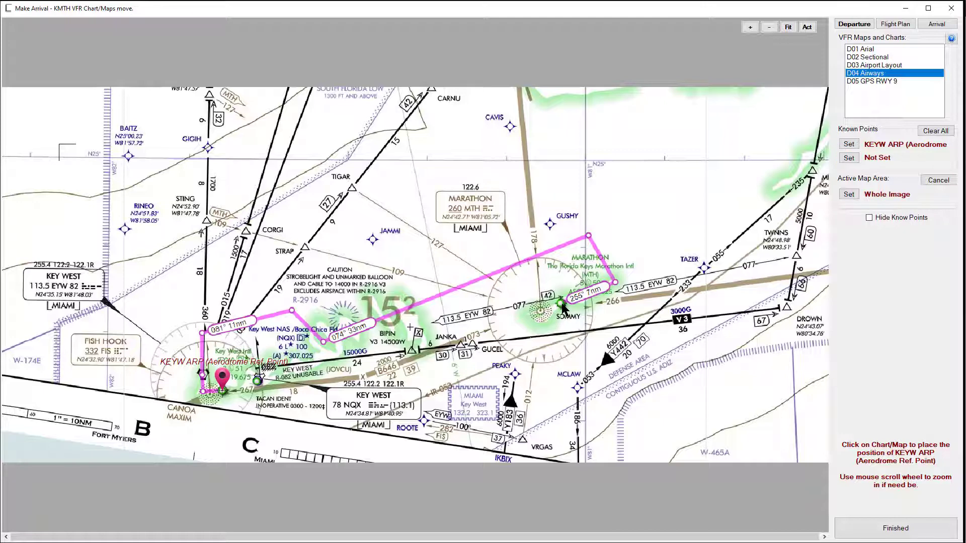
{"action": "mouse_move", "coordinate": [474, 218]}
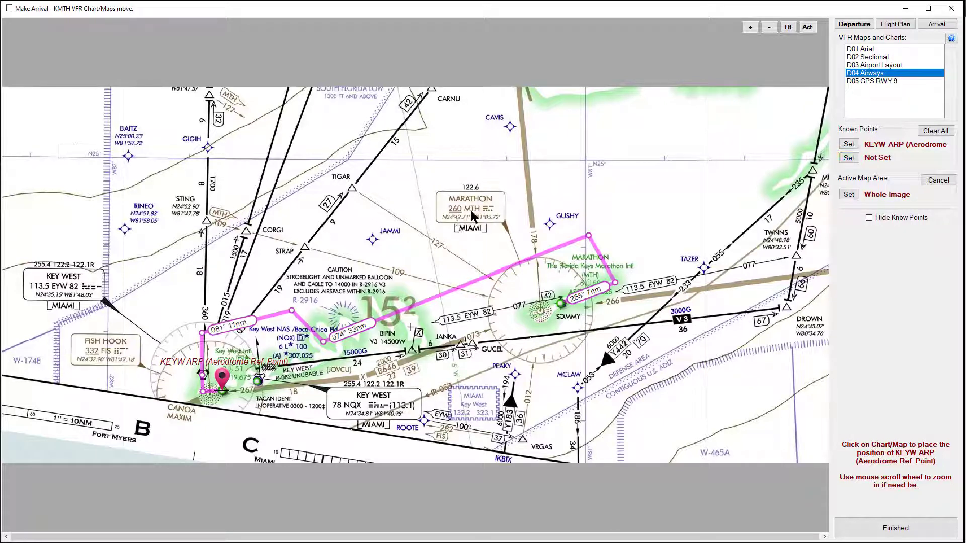
{"action": "left_click", "coordinate": [848, 144]}
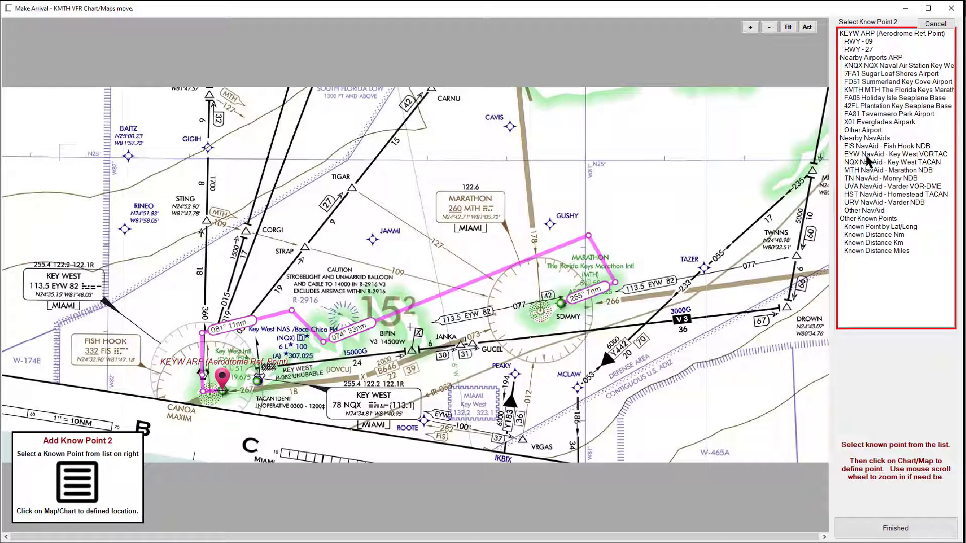
{"action": "mouse_move", "coordinate": [874, 93]}
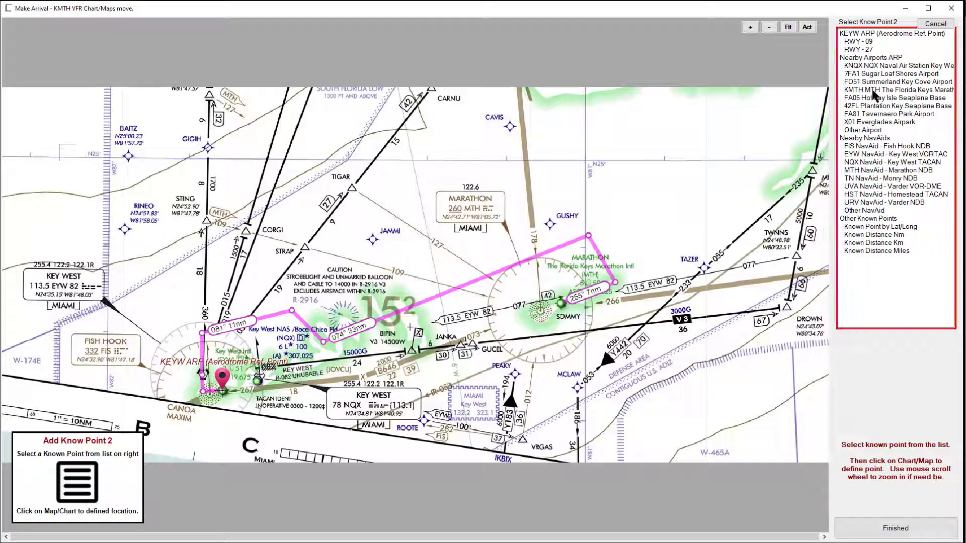
{"action": "left_click", "coordinate": [897, 90]}
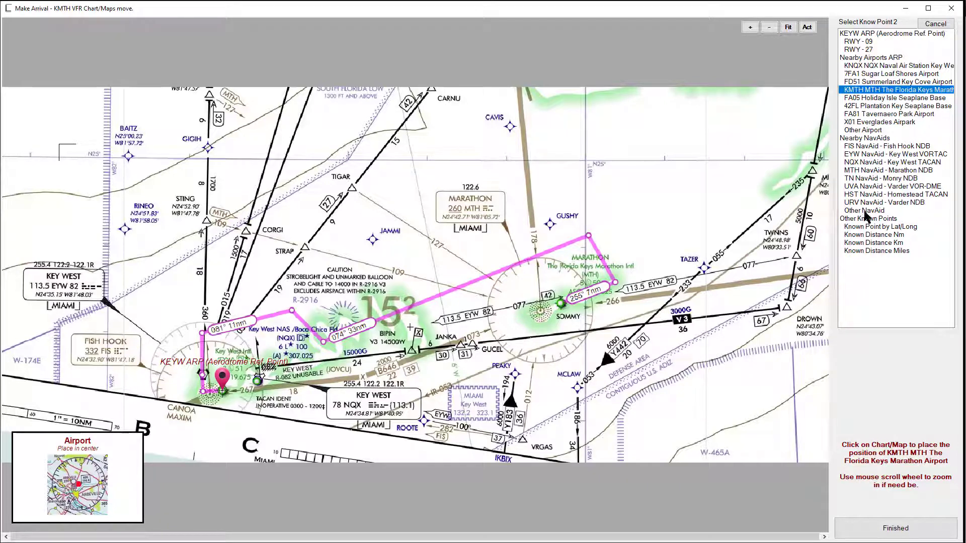
{"action": "mouse_move", "coordinate": [855, 139]}
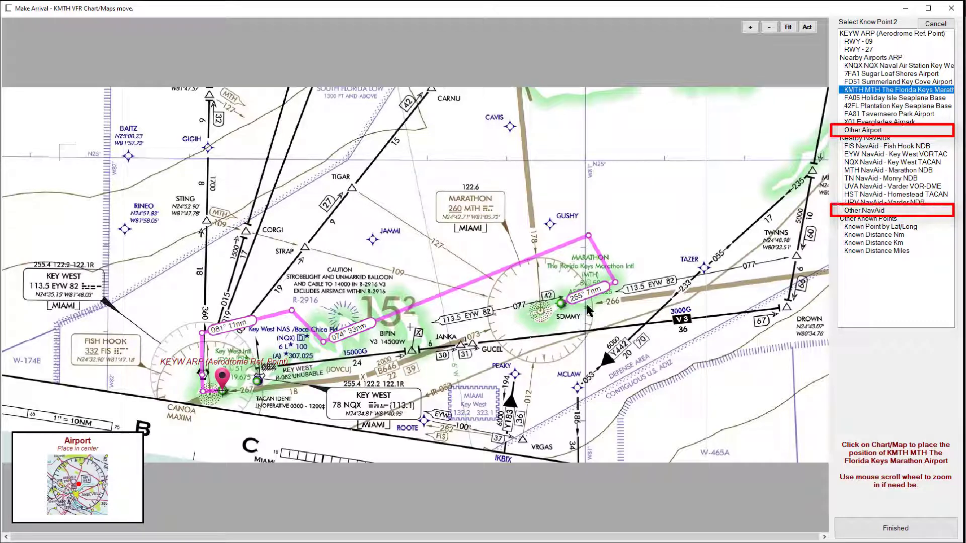
{"action": "left_click", "coordinate": [561, 317]}
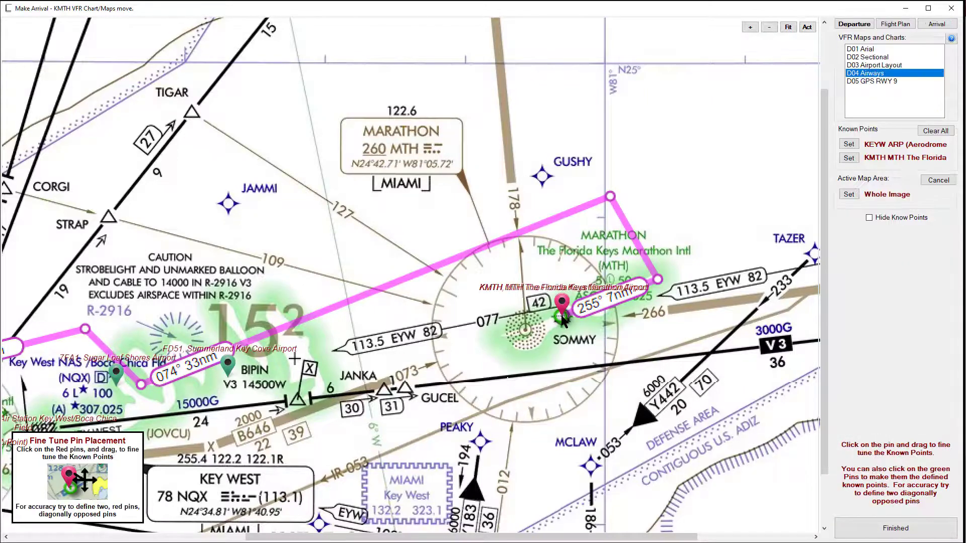
{"action": "left_click", "coordinate": [788, 26]}
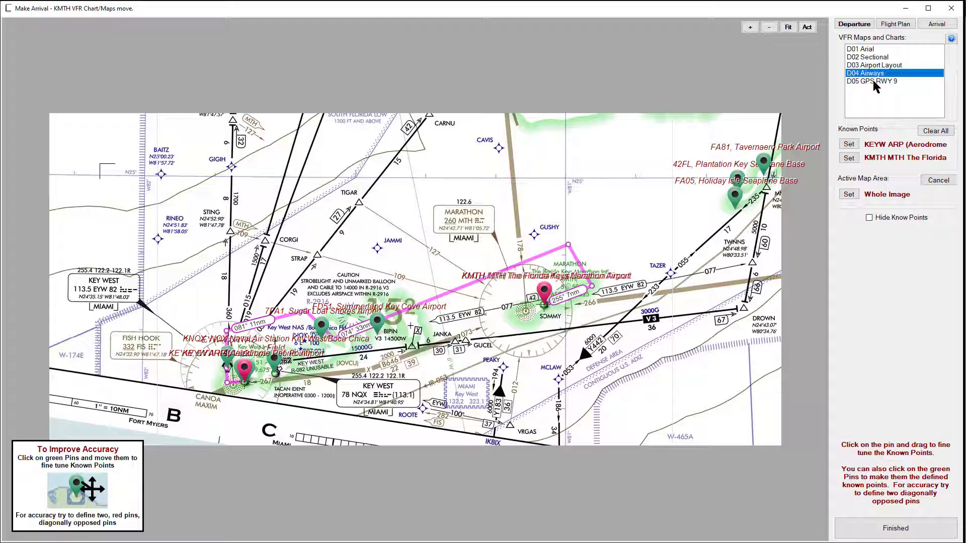
On the D05 GPS RWY 9 chart, pin the KEYW aerodrome reference point as known point 1.
{"action": "left_click", "coordinate": [871, 80]}
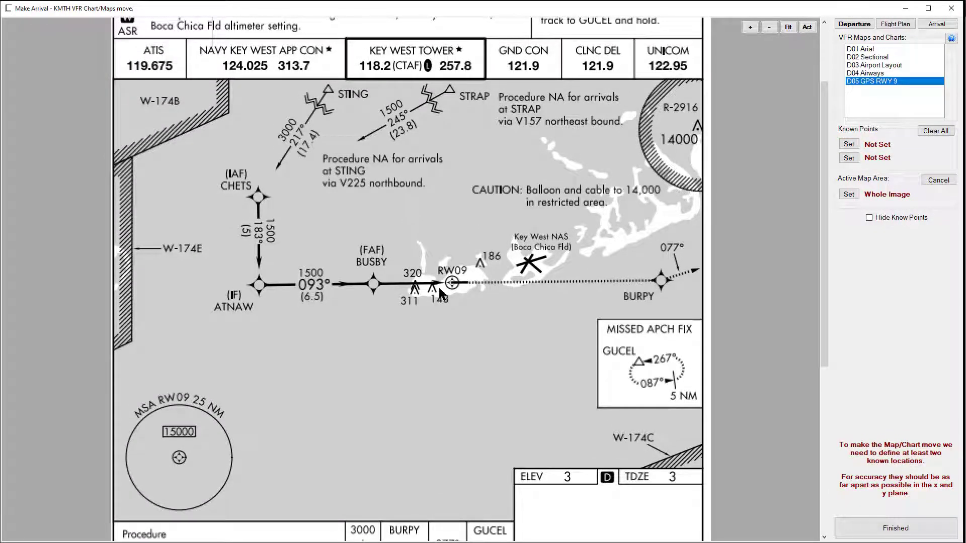
{"action": "left_click", "coordinate": [450, 283]}
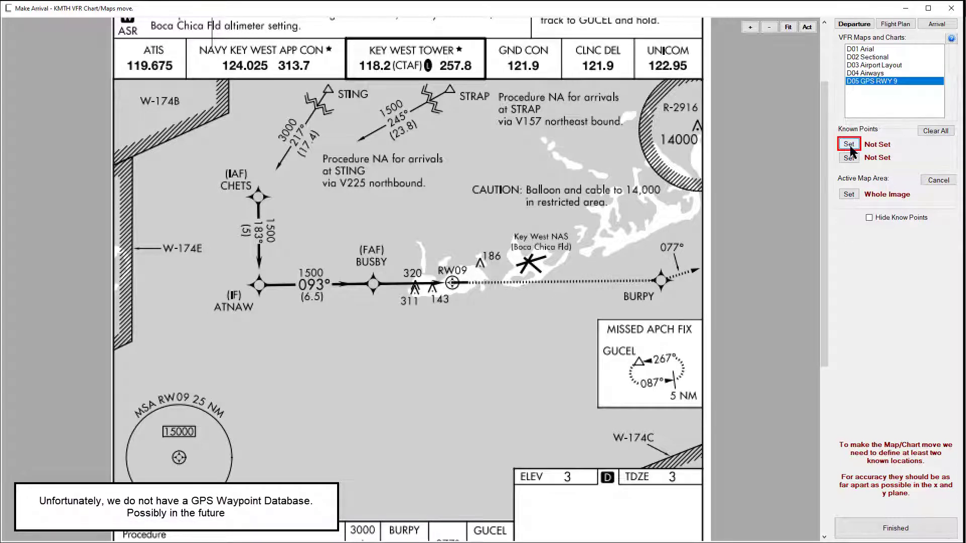
{"action": "left_click", "coordinate": [849, 144]}
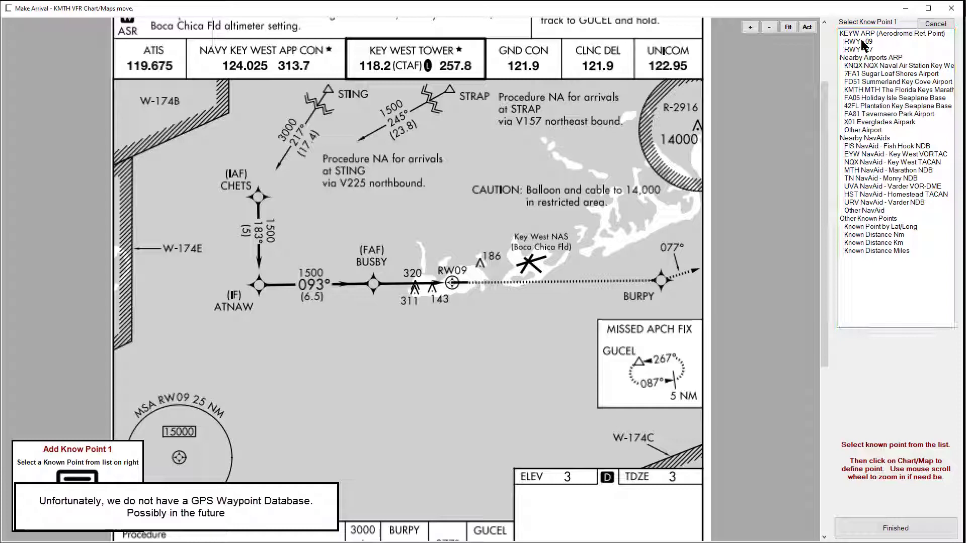
{"action": "left_click", "coordinate": [893, 33]}
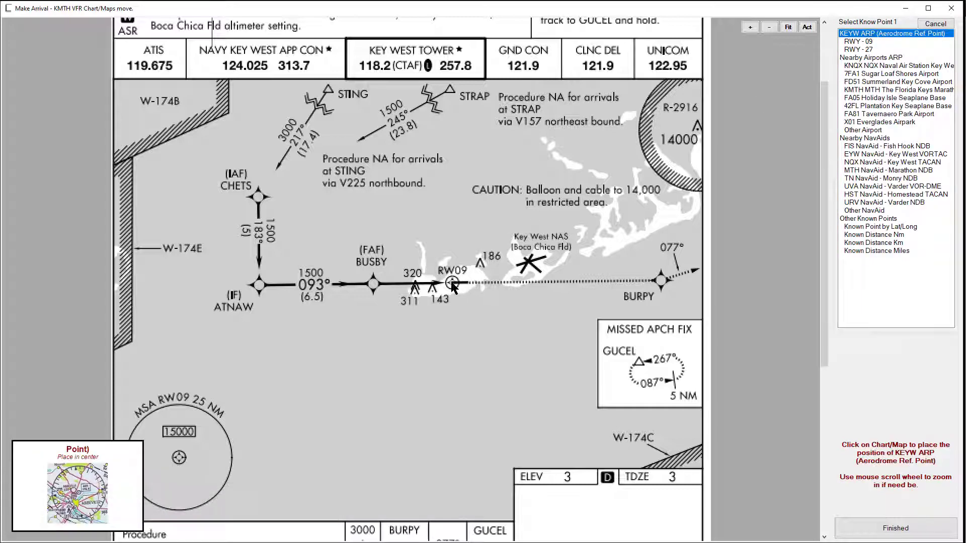
{"action": "left_click", "coordinate": [449, 280]}
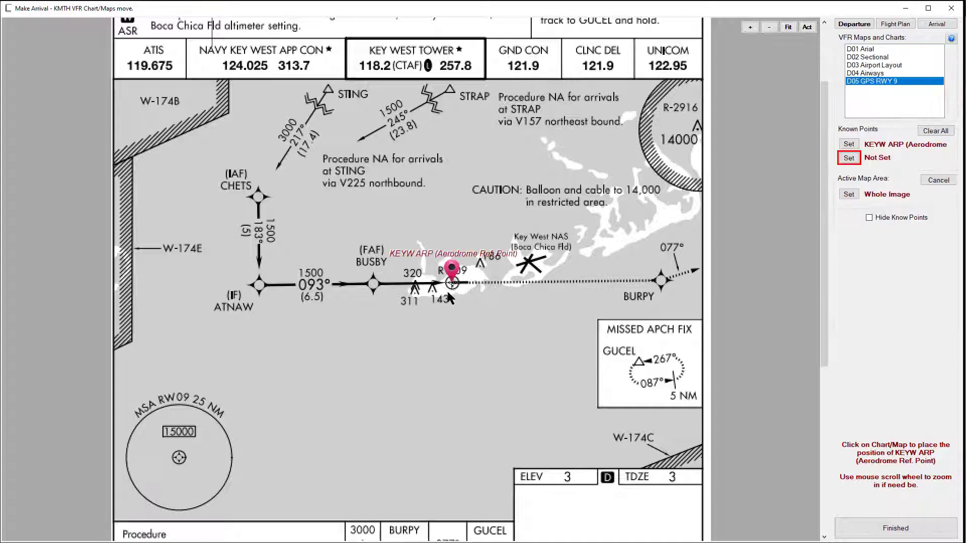
{"action": "mouse_move", "coordinate": [422, 302]}
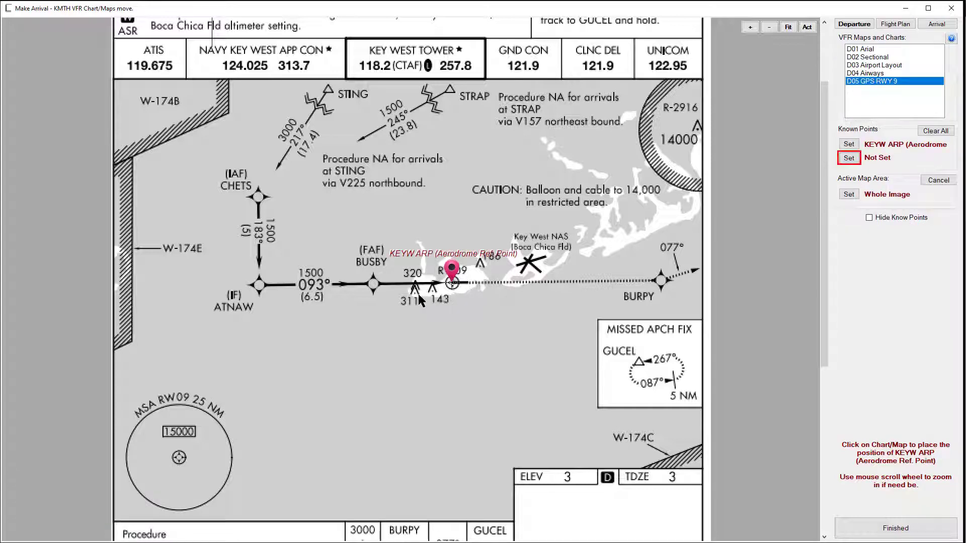
{"action": "mouse_move", "coordinate": [319, 308]}
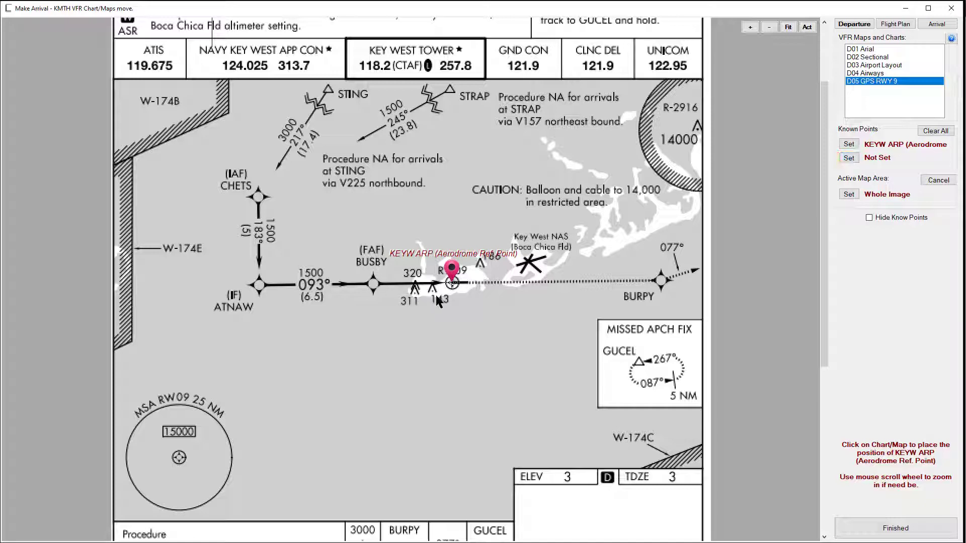
Begin defining the second known point and scroll through its candidate reference list.
{"action": "left_click", "coordinate": [849, 158]}
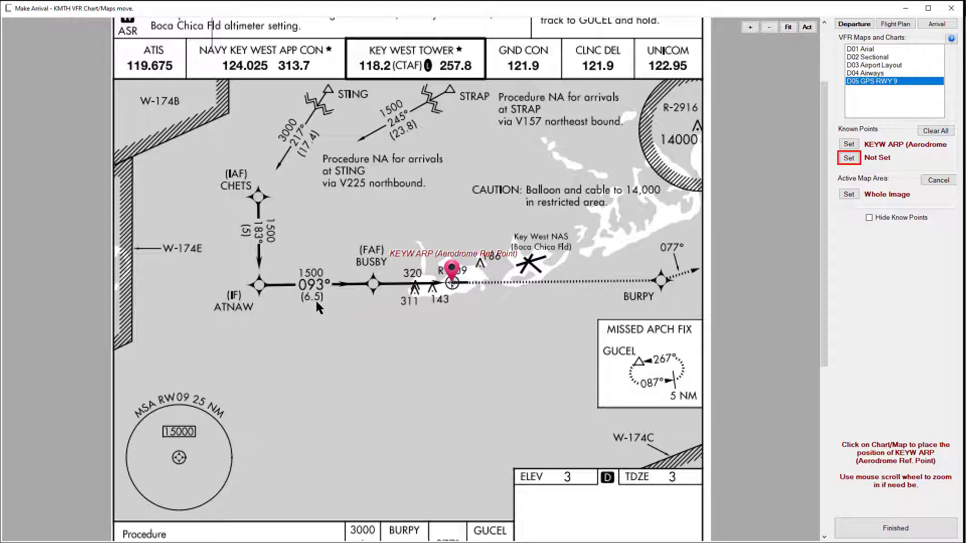
{"action": "mouse_move", "coordinate": [421, 293]}
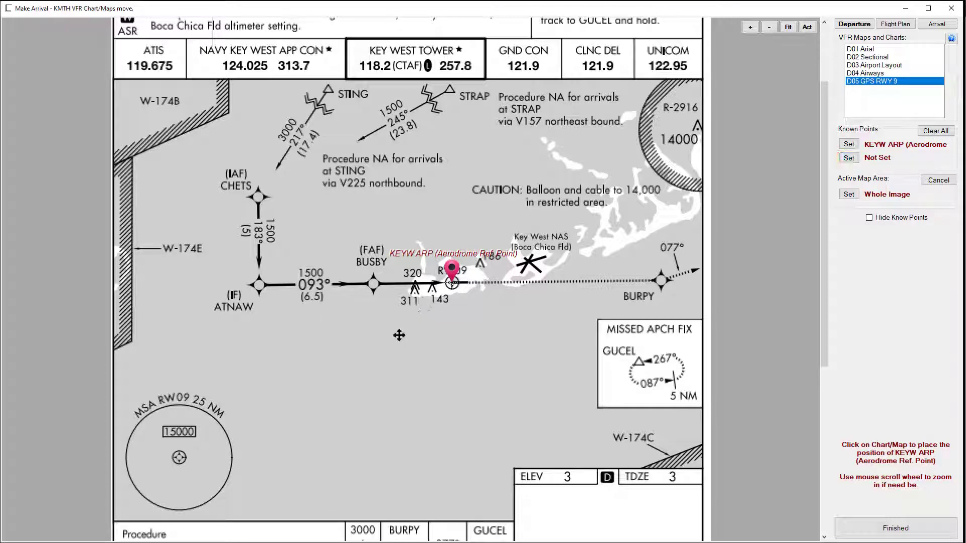
{"action": "scroll", "scroll_direction": "down", "scroll_amount": 3}
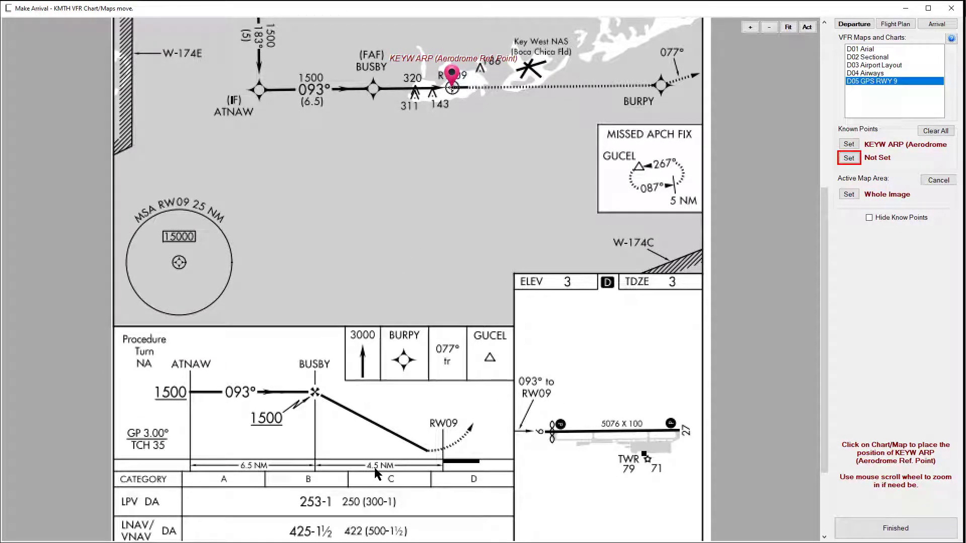
{"action": "scroll", "scroll_direction": "down", "scroll_amount": 3}
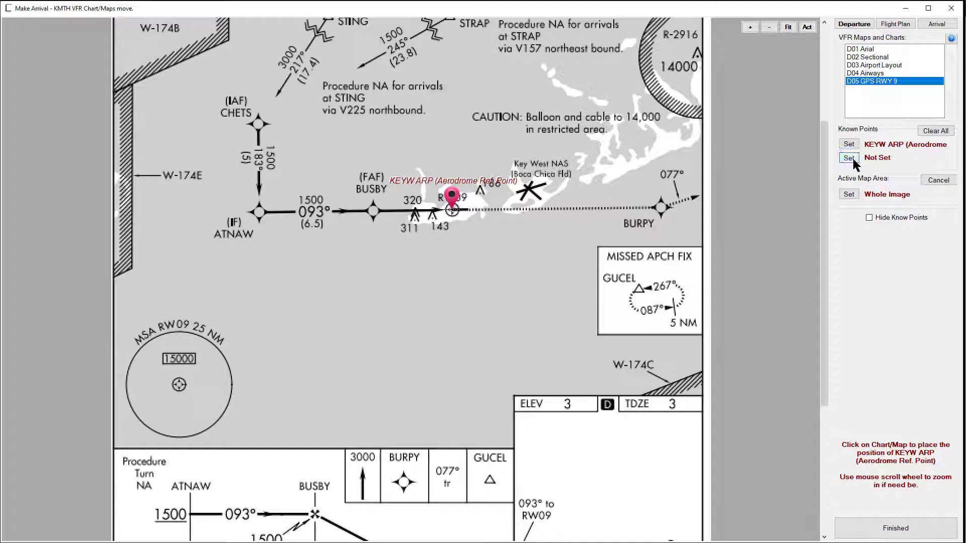
{"action": "left_click", "coordinate": [849, 158]}
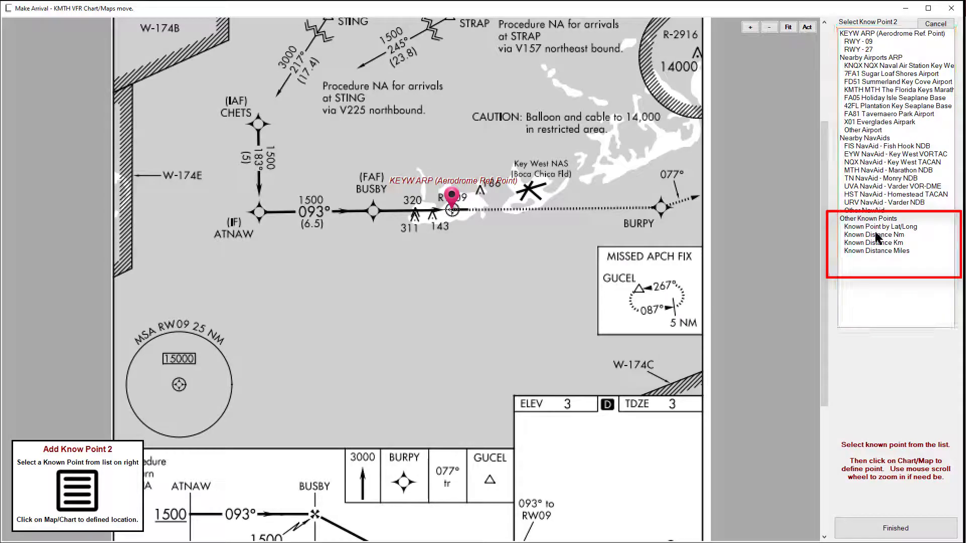
Set the ATNAW fix as point 2 by a known distance of 11 nautical miles.
{"action": "left_click", "coordinate": [874, 235]}
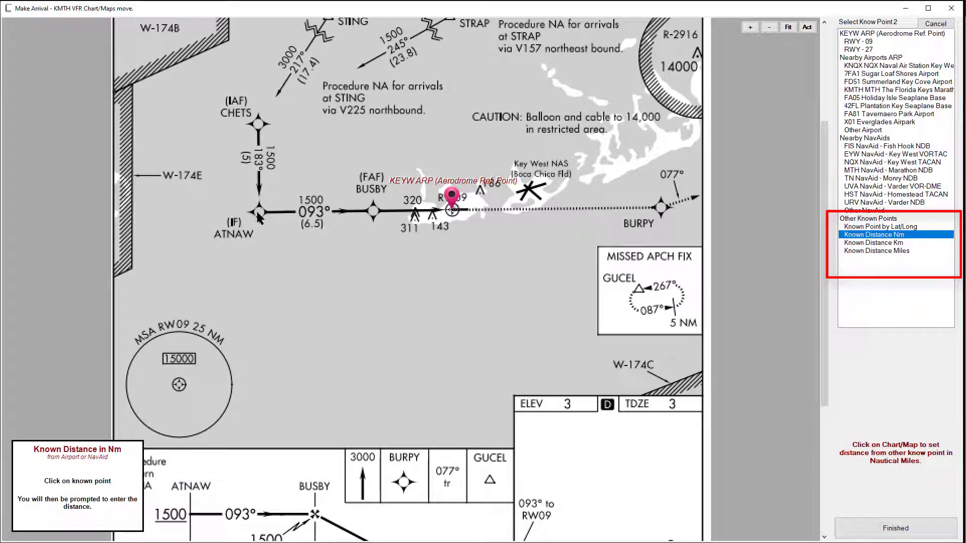
{"action": "left_click", "coordinate": [259, 212]}
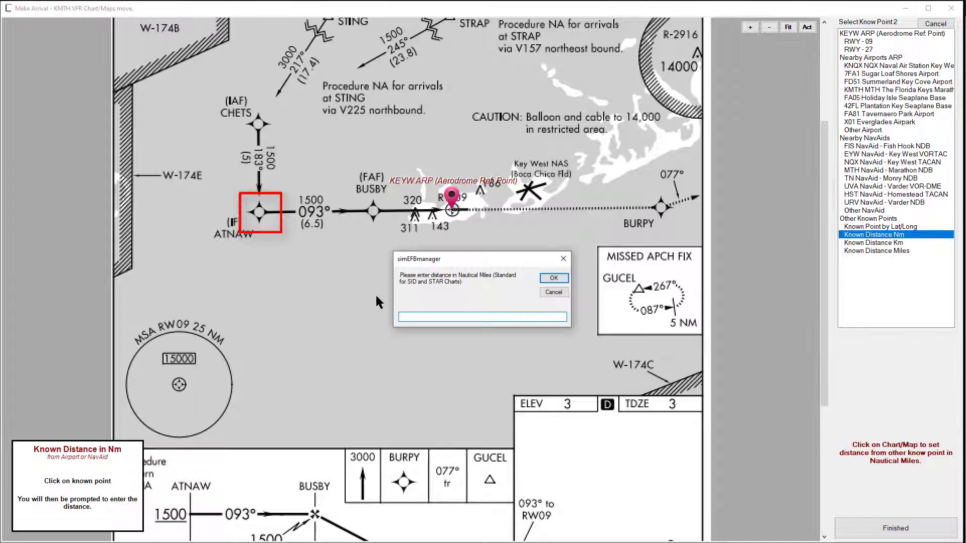
{"action": "type", "text": "11"}
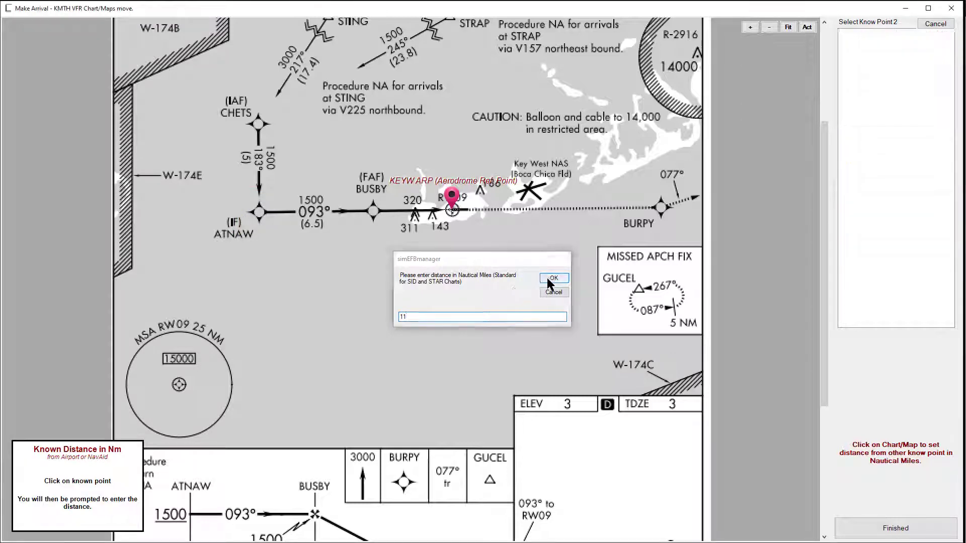
{"action": "left_click", "coordinate": [552, 278]}
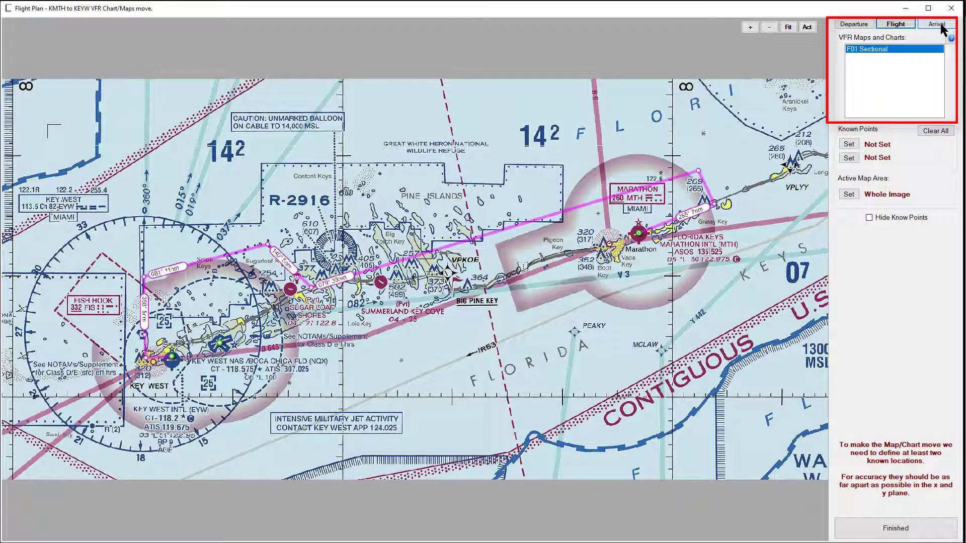
Pin KEYW ARP on Key West as point one and choose KMTH ARP for point two.
{"action": "left_click", "coordinate": [848, 143]}
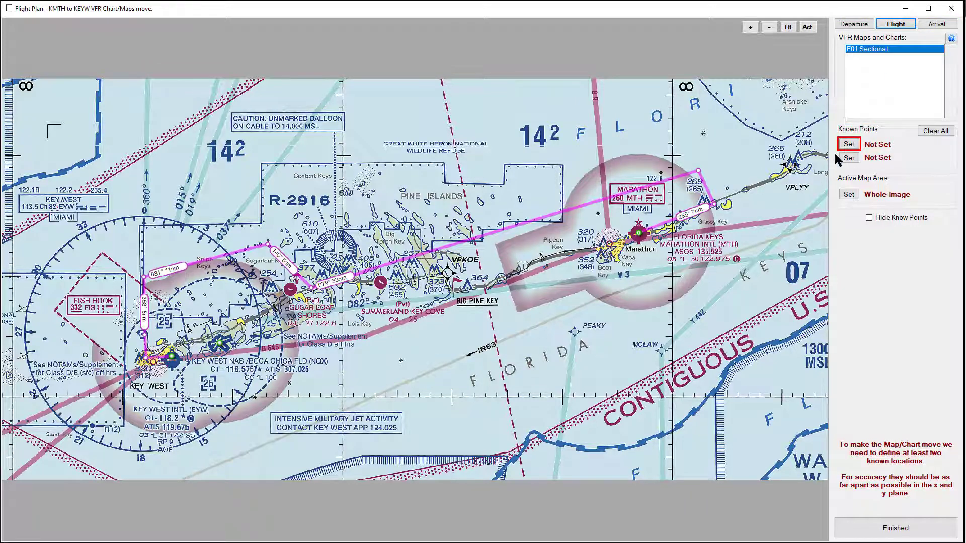
{"action": "left_click", "coordinate": [849, 144]}
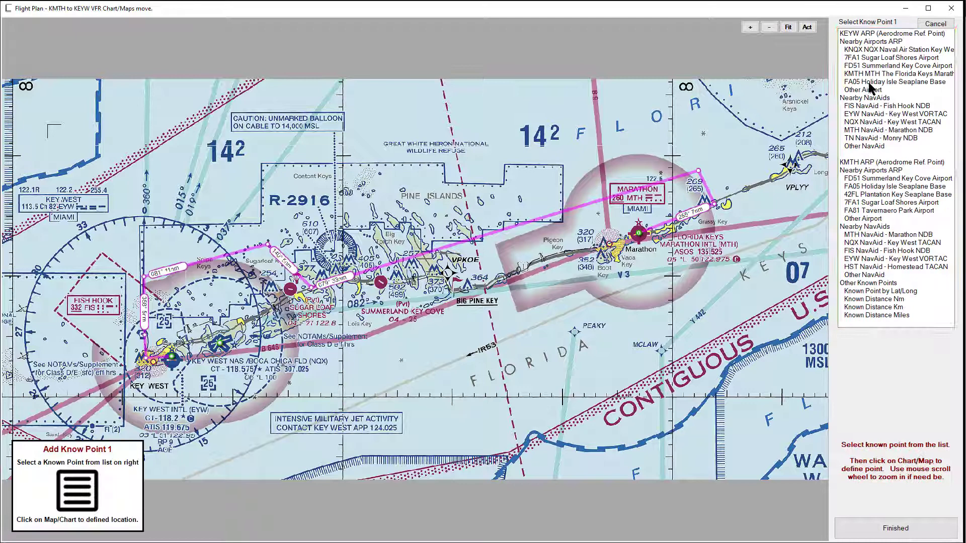
{"action": "left_click", "coordinate": [888, 32]}
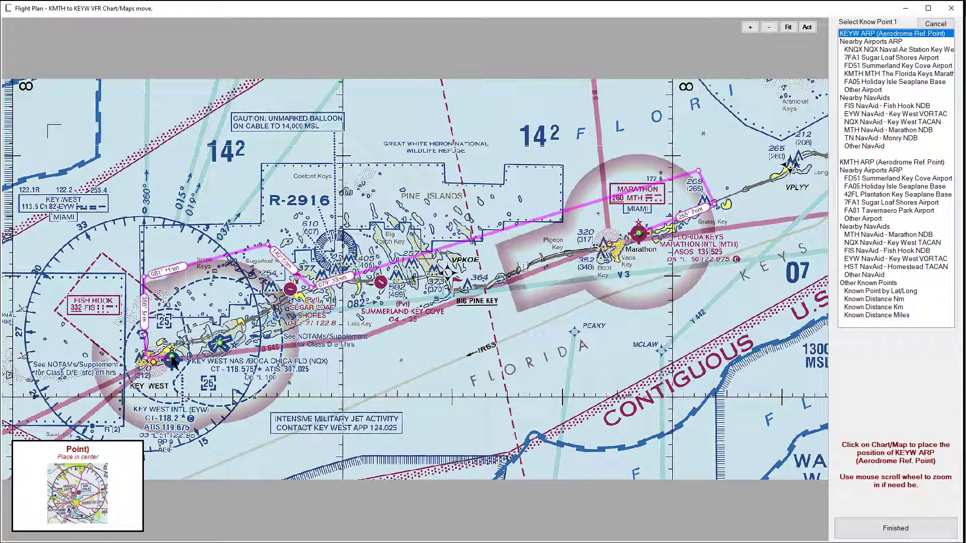
{"action": "left_click", "coordinate": [172, 362]}
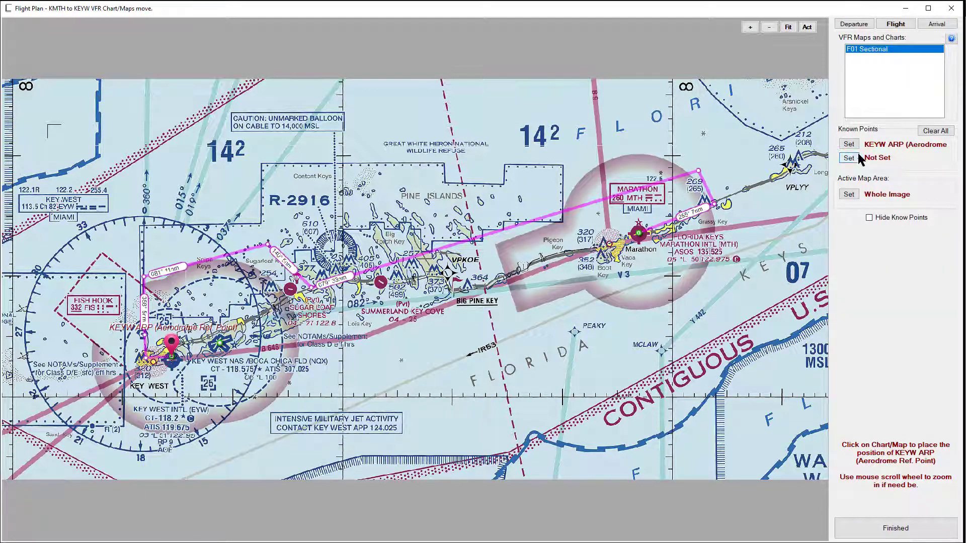
{"action": "left_click", "coordinate": [849, 158]}
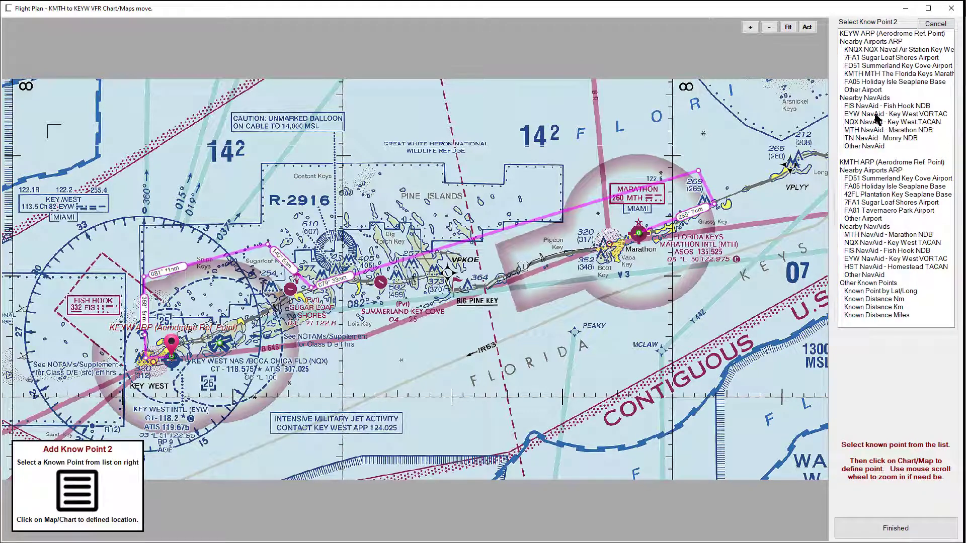
{"action": "mouse_move", "coordinate": [868, 58]}
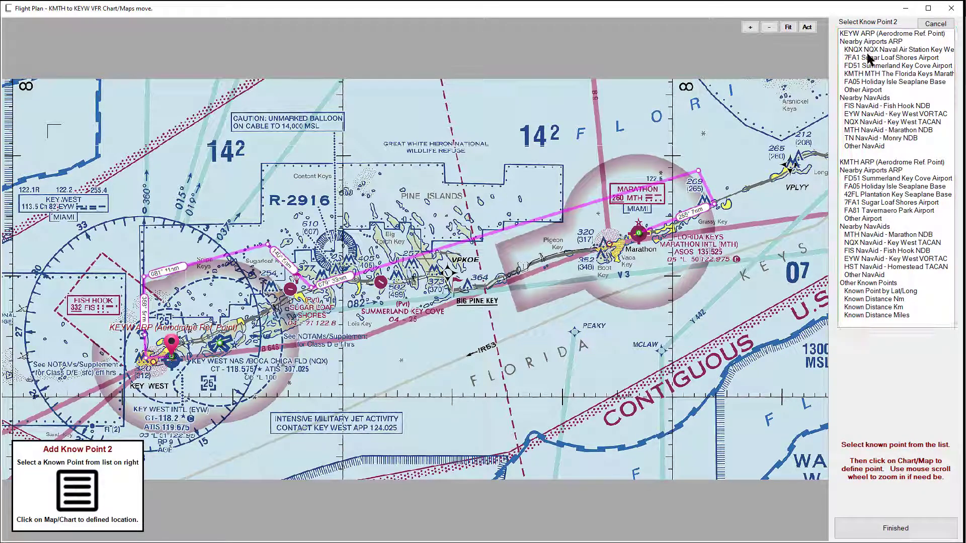
{"action": "left_click", "coordinate": [893, 161]}
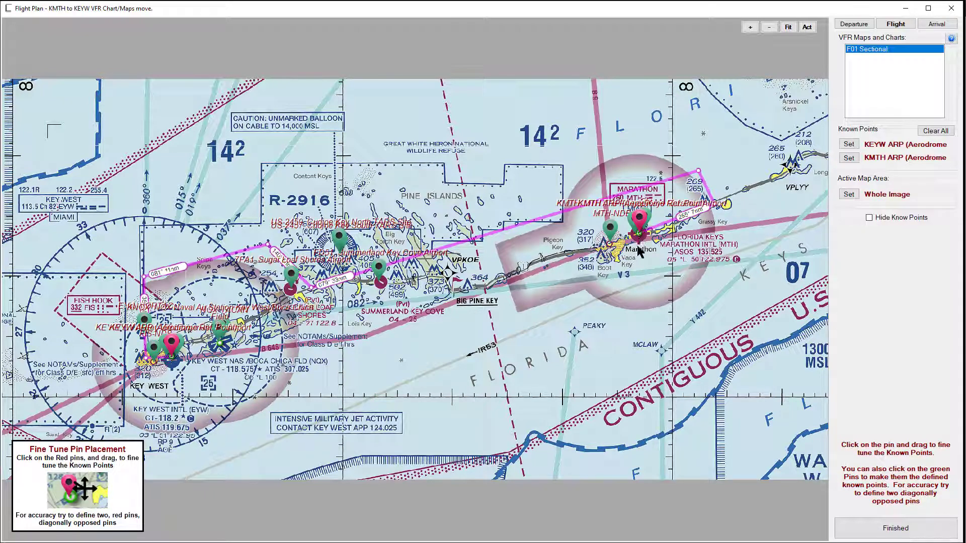
{"action": "mouse_move", "coordinate": [416, 293]}
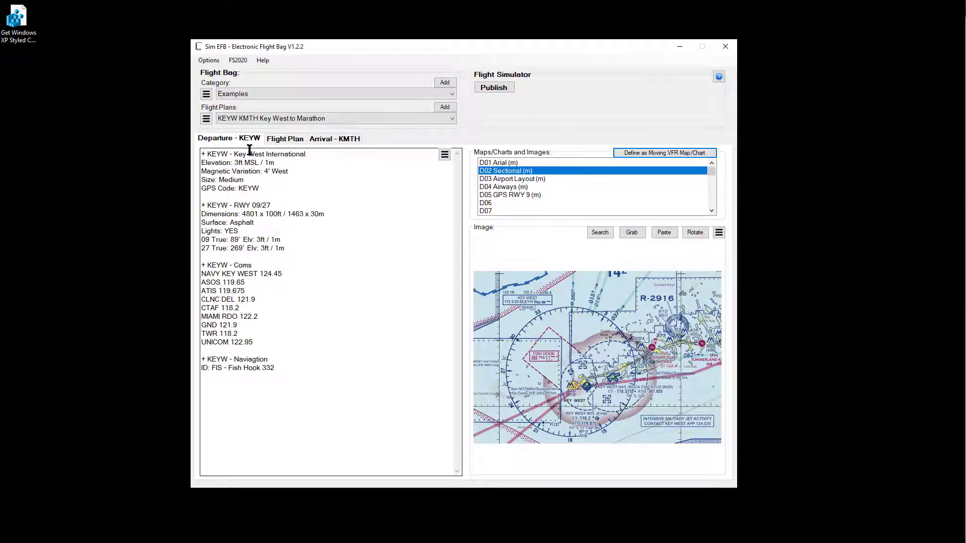
{"action": "mouse_move", "coordinate": [269, 333]}
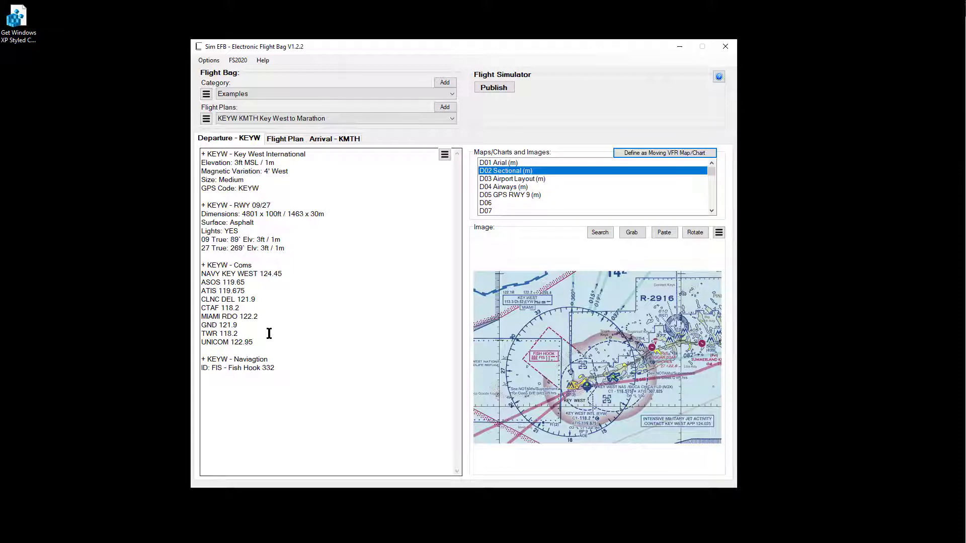
{"action": "mouse_move", "coordinate": [534, 199]}
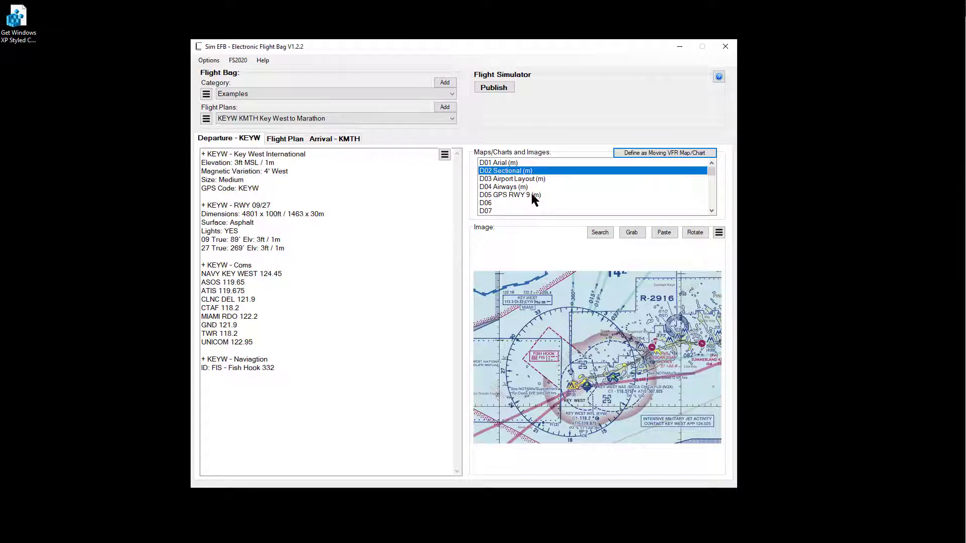
{"action": "mouse_move", "coordinate": [638, 397]}
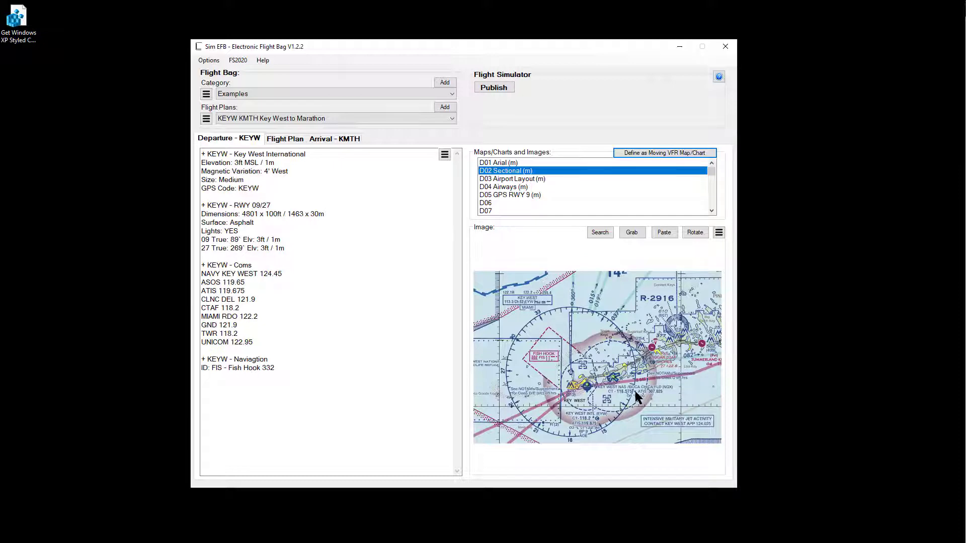
{"action": "mouse_move", "coordinate": [648, 393]}
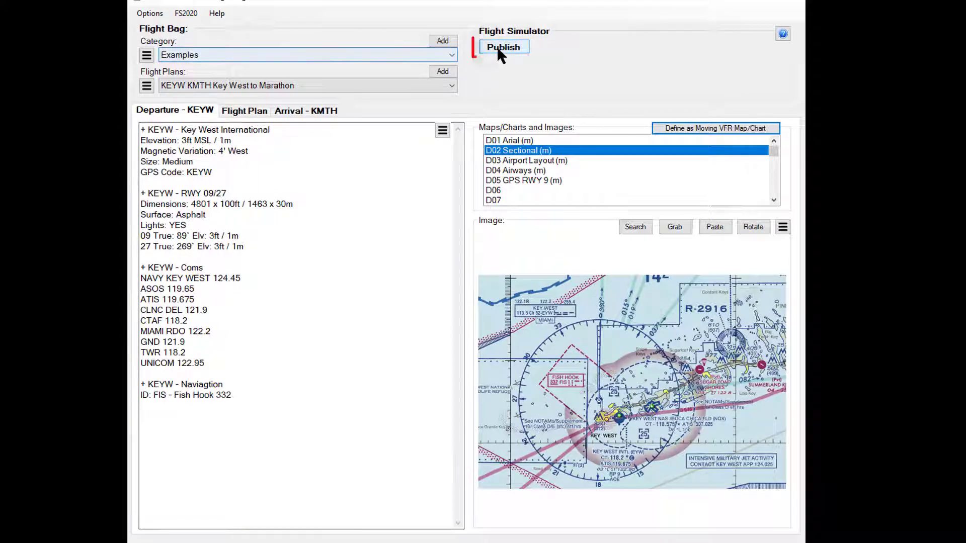
Bring up the Publish Flight Plan dialog with 100 kt cruise and 30 kt wind from 10°.
{"action": "left_click", "coordinate": [503, 47]}
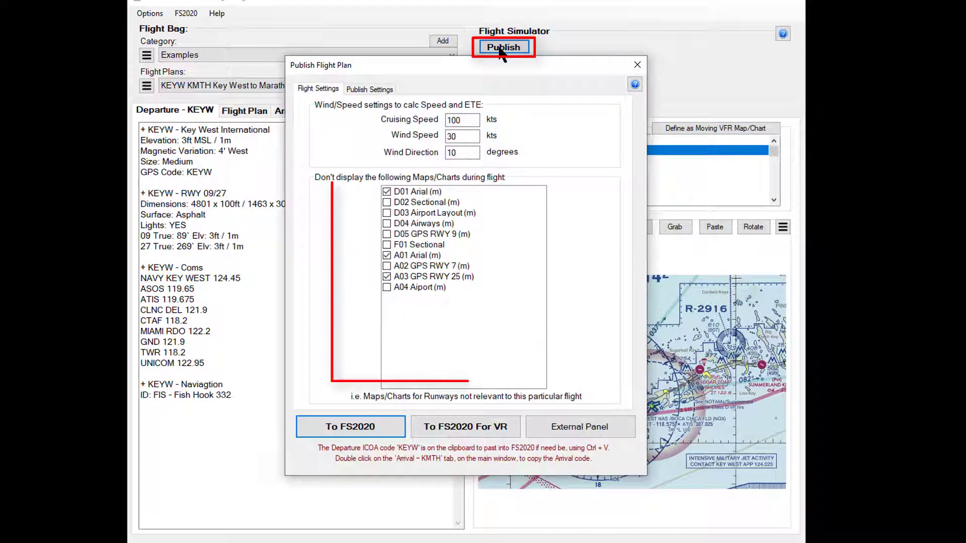
{"action": "mouse_move", "coordinate": [376, 160]}
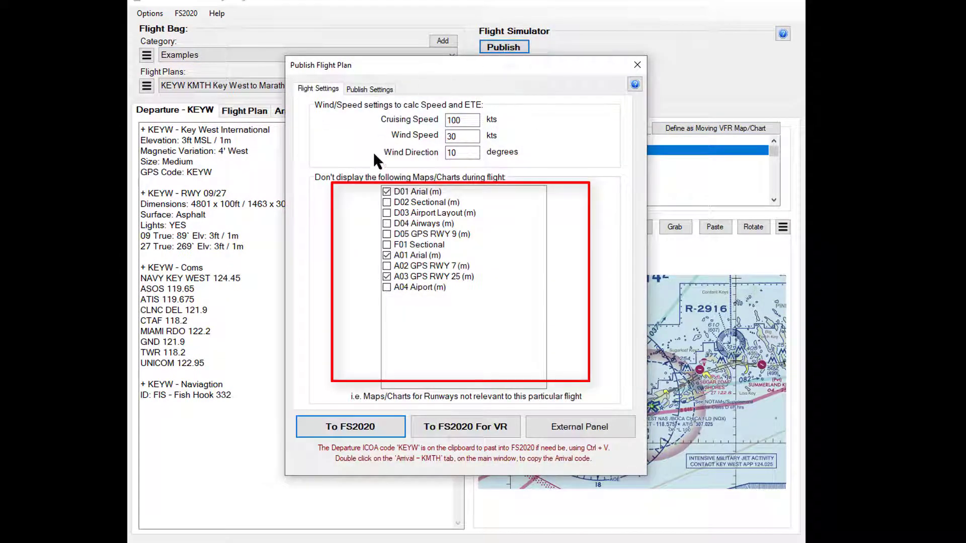
{"action": "mouse_move", "coordinate": [452, 222]}
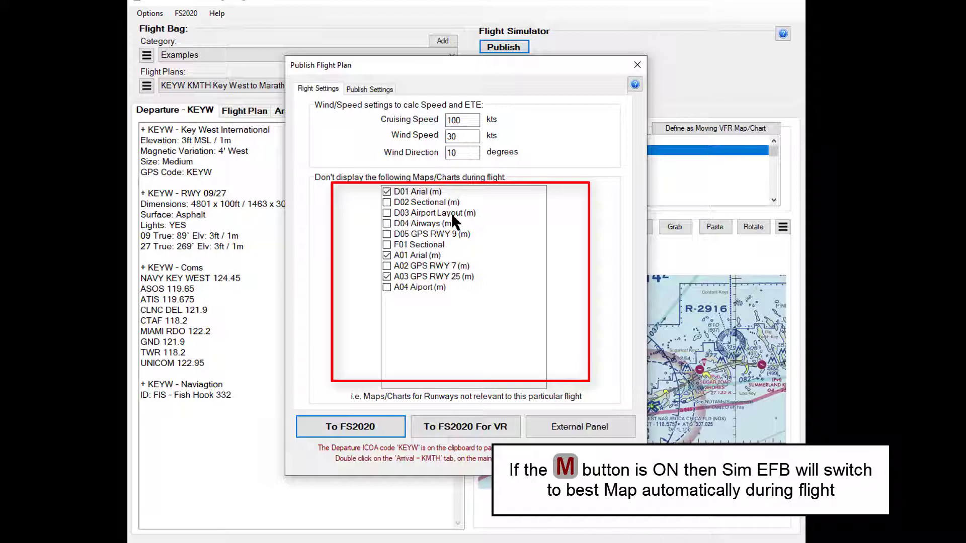
{"action": "mouse_move", "coordinate": [446, 284]}
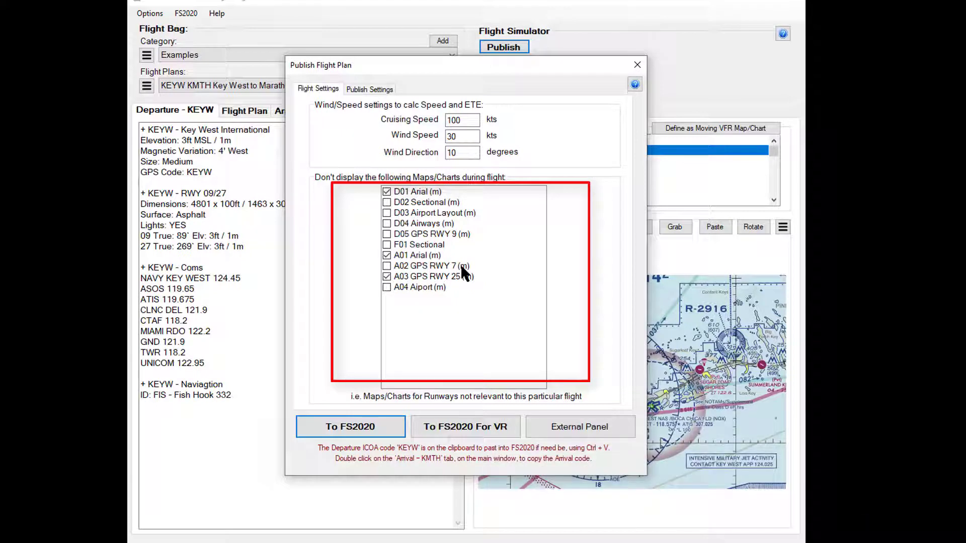
{"action": "mouse_move", "coordinate": [461, 287]}
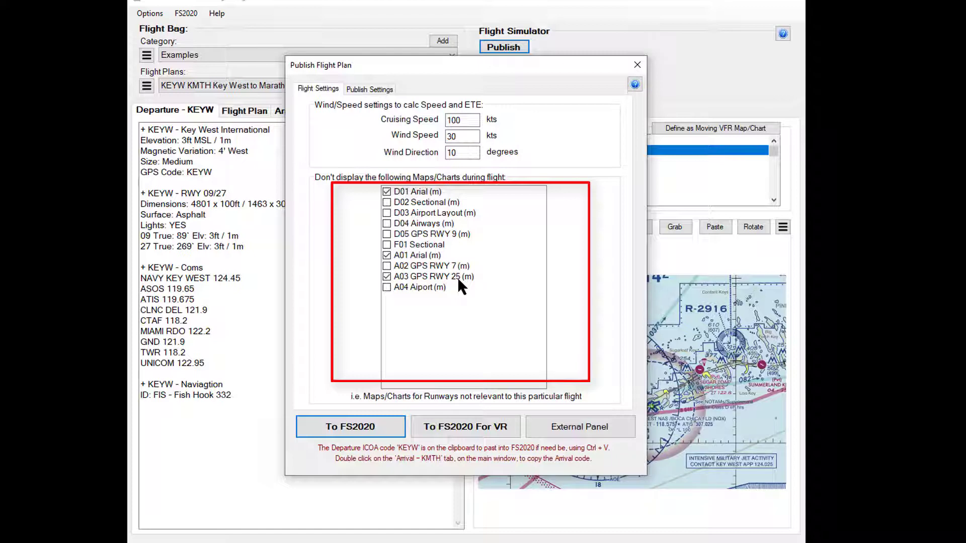
{"action": "mouse_move", "coordinate": [416, 265]}
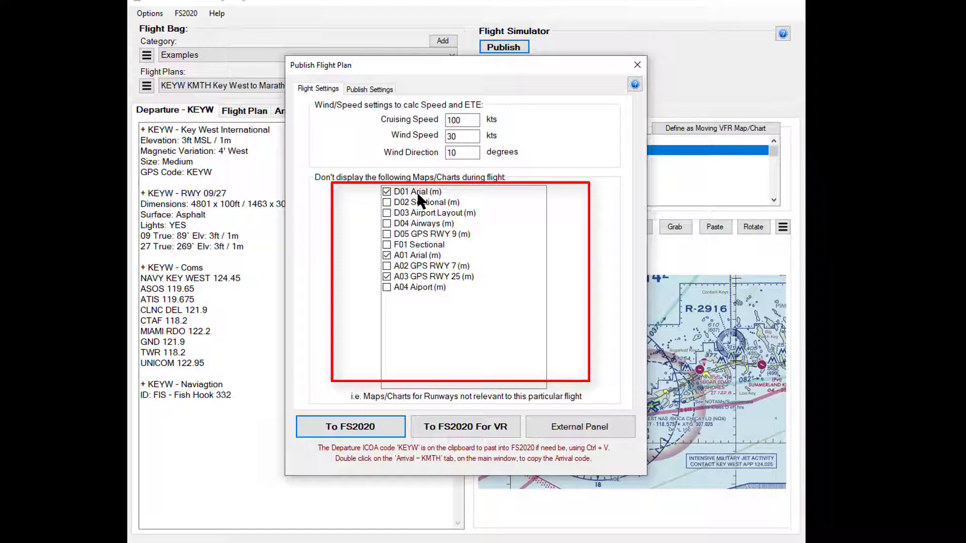
{"action": "mouse_move", "coordinate": [414, 265]}
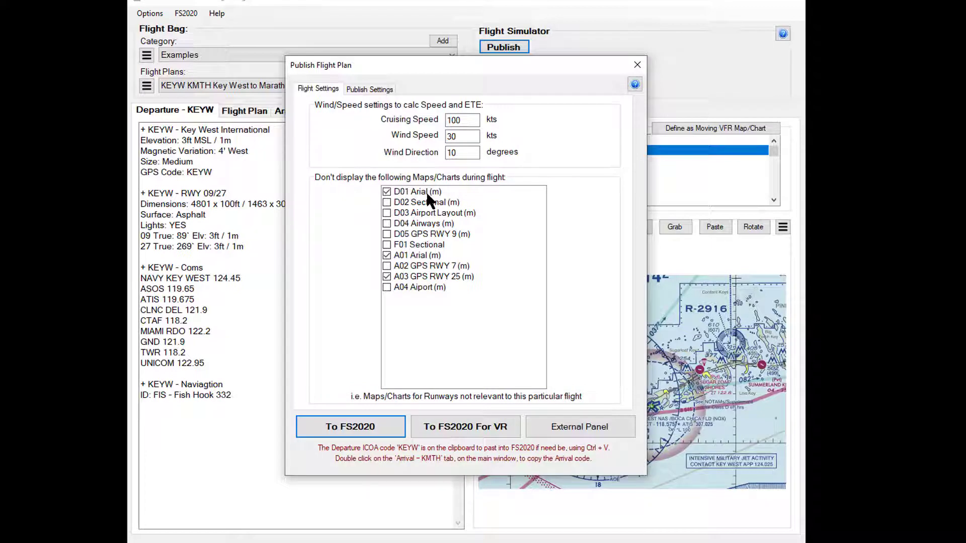
{"action": "mouse_move", "coordinate": [430, 241]}
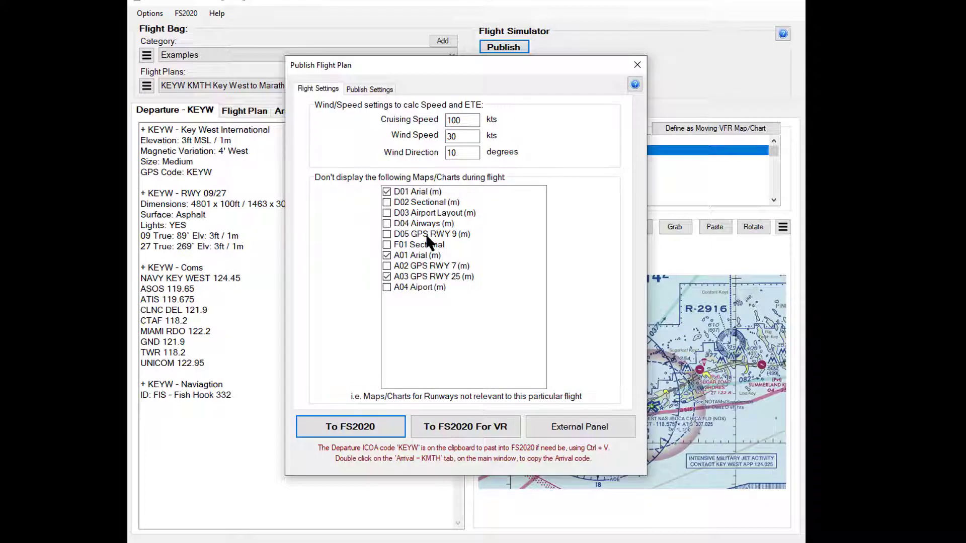
{"action": "mouse_move", "coordinate": [468, 261]}
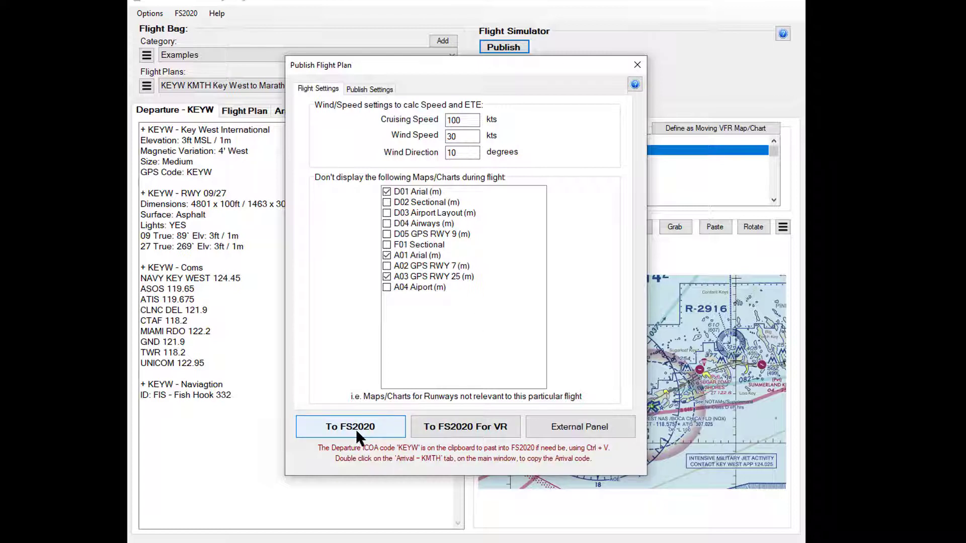
{"action": "mouse_move", "coordinate": [548, 395]}
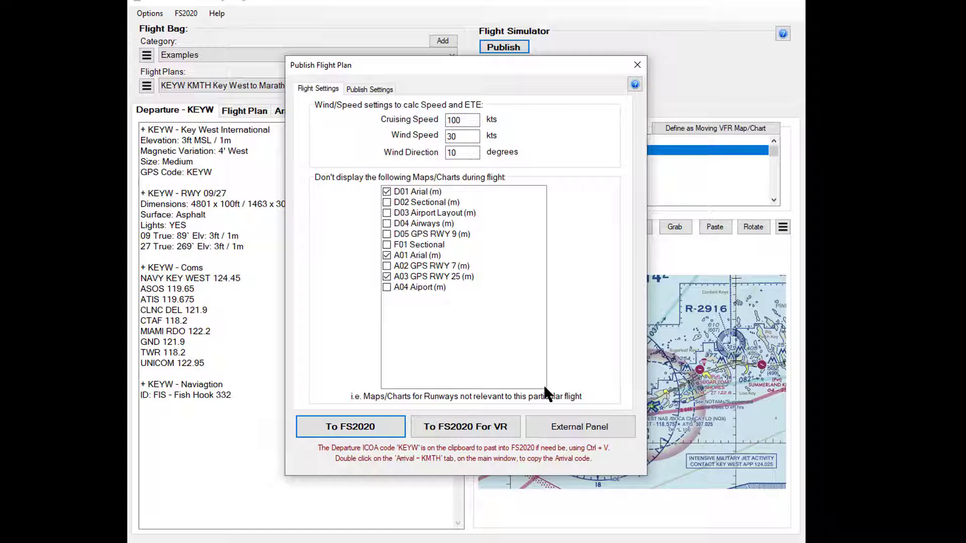